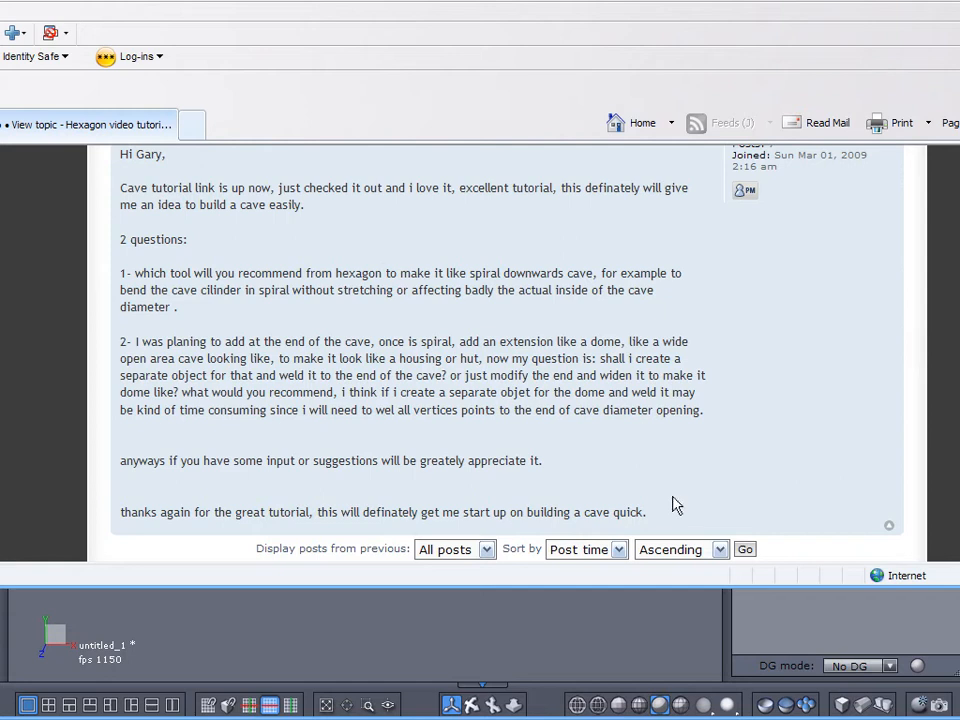
{"action": "mouse_move", "coordinate": [442, 262]}
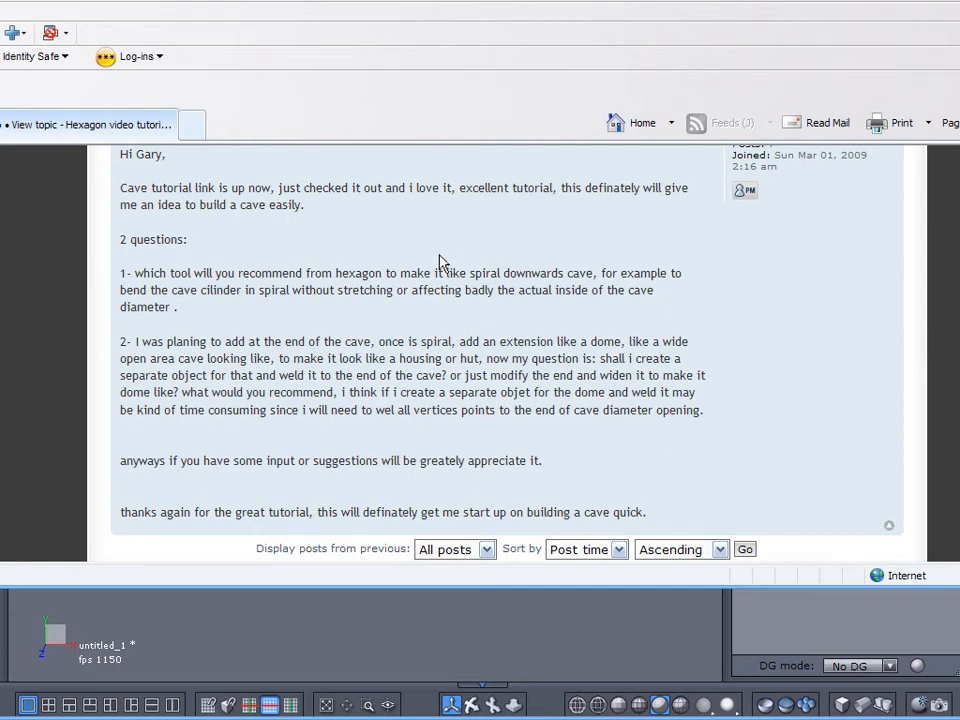
Add a cylinder, stretch it into a long horizontal tube about 30 units, and view it angled.
{"action": "left_click", "coordinate": [438, 303]}
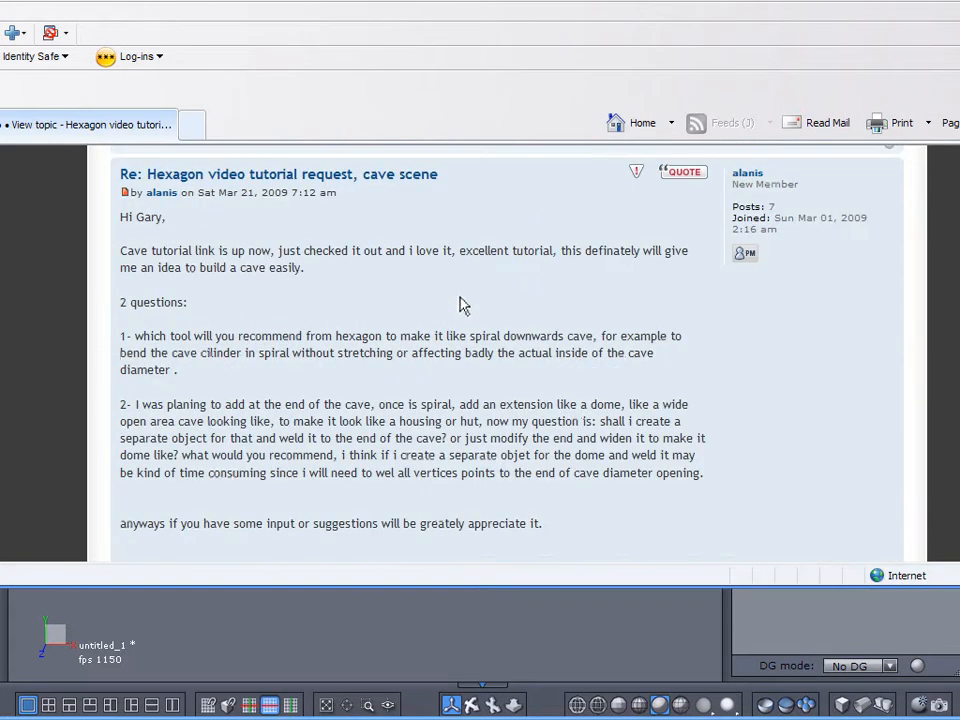
{"action": "mouse_move", "coordinate": [765, 168]}
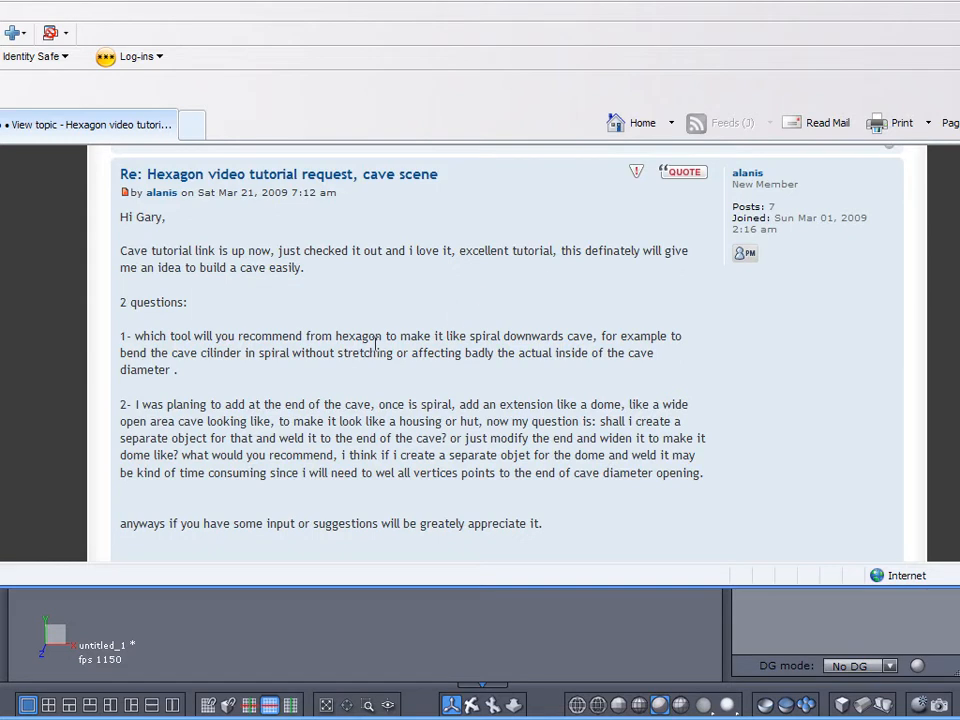
{"action": "mouse_move", "coordinate": [315, 395]}
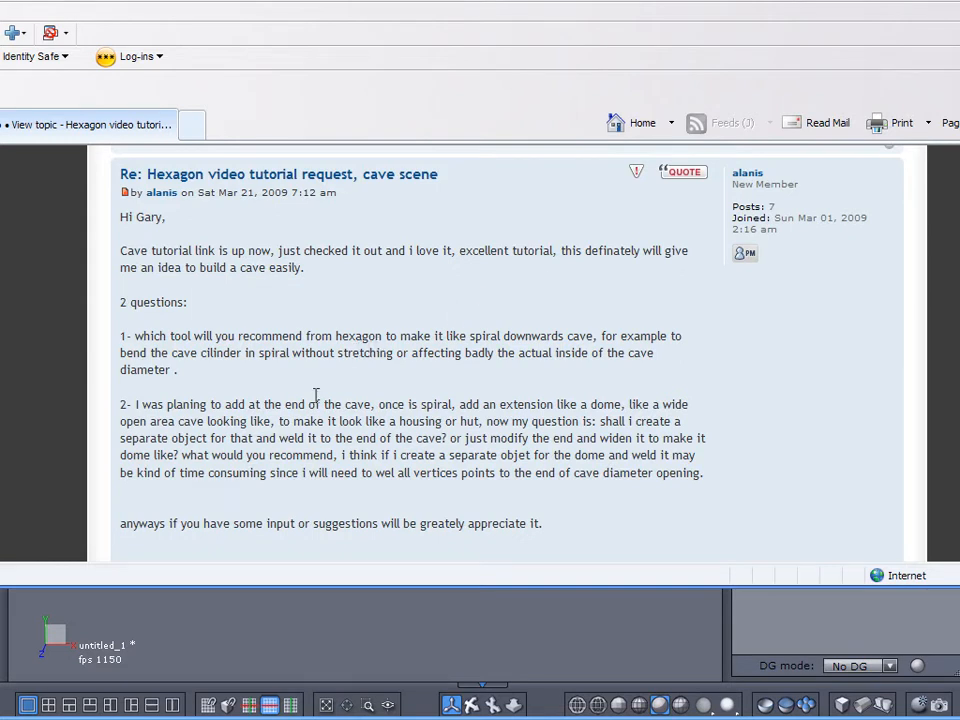
{"action": "mouse_move", "coordinate": [224, 370]}
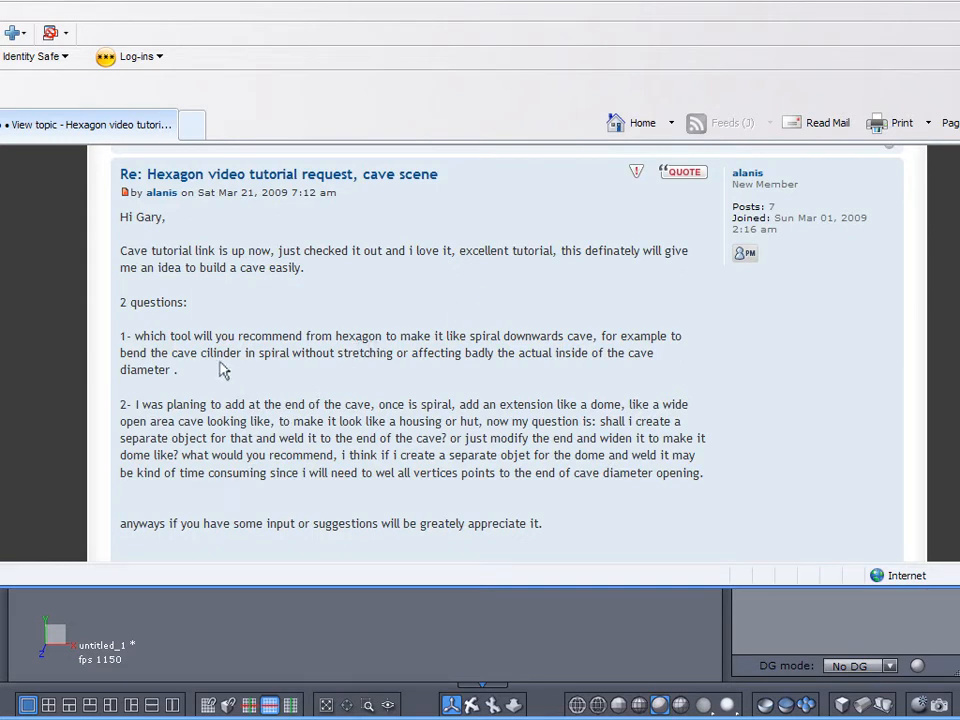
{"action": "mouse_move", "coordinate": [208, 352]}
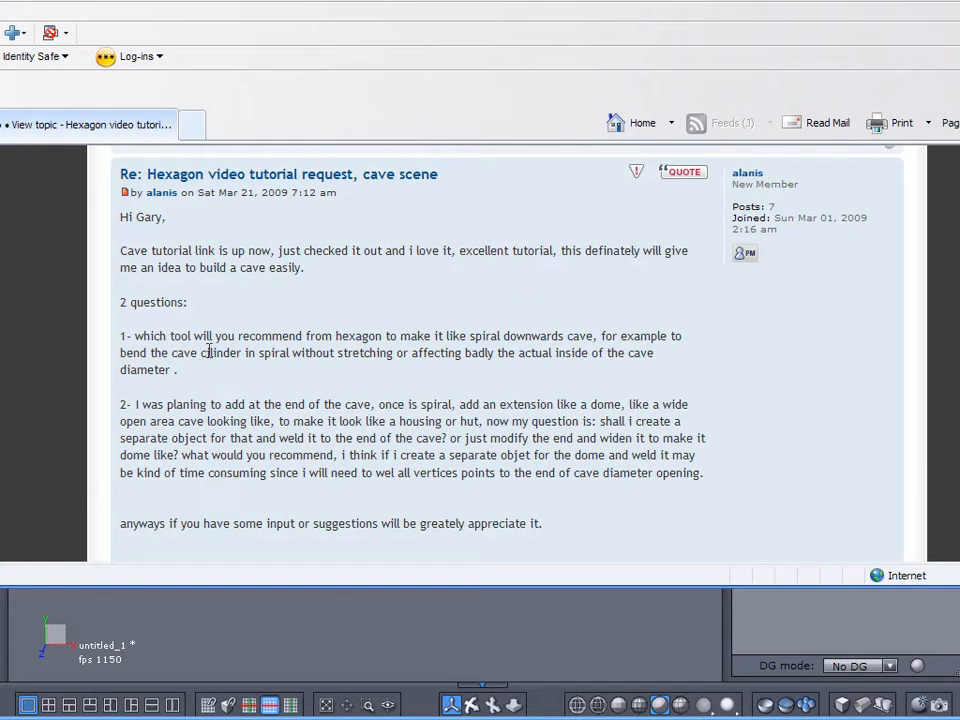
{"action": "mouse_move", "coordinate": [444, 394]}
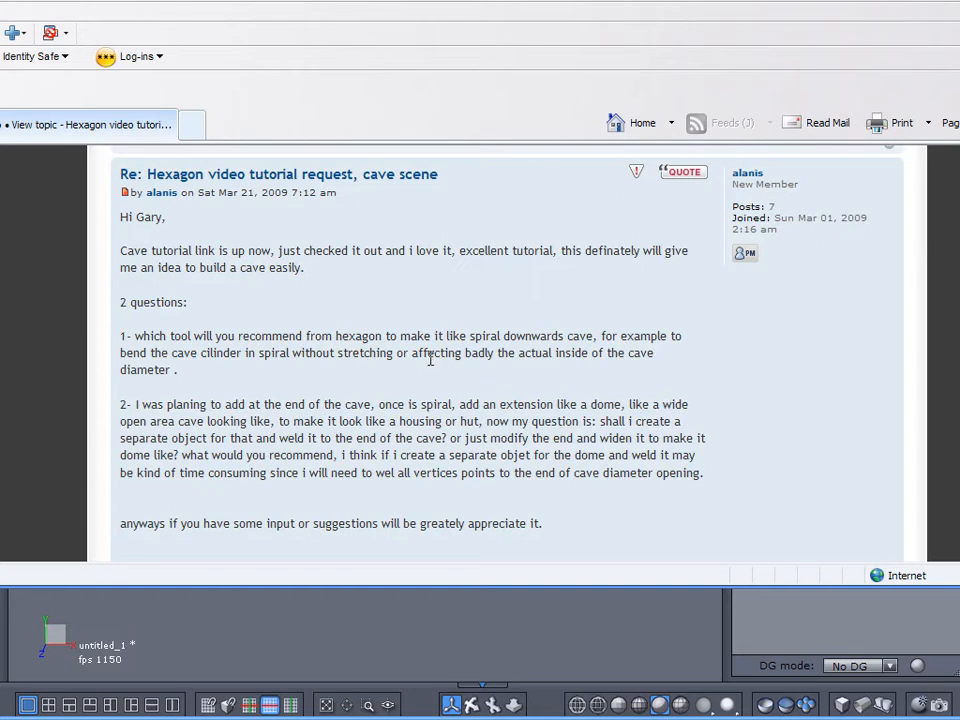
{"action": "mouse_move", "coordinate": [414, 379]}
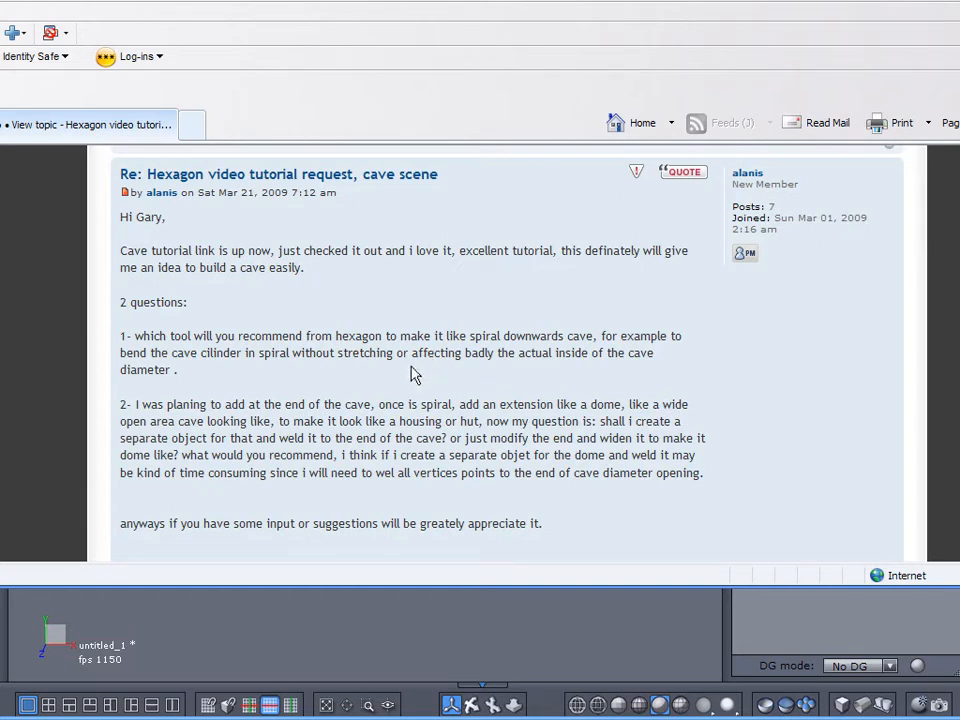
{"action": "mouse_move", "coordinate": [414, 495]}
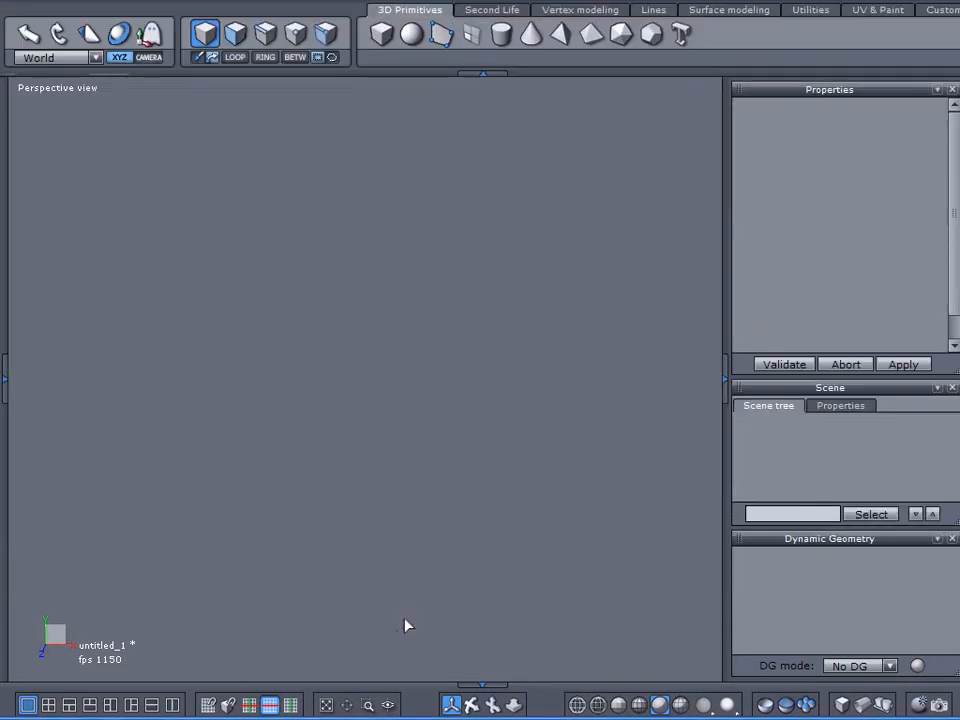
{"action": "mouse_move", "coordinate": [403, 120]}
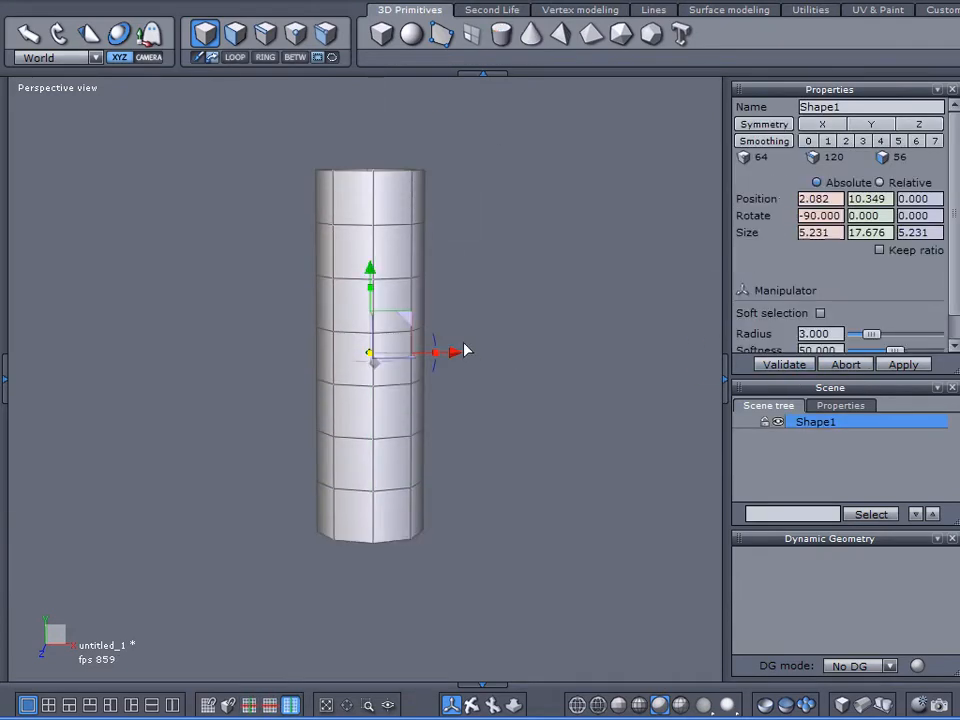
{"action": "left_click_drag", "start_coordinate": [435, 351], "coordinate": [445, 425]}
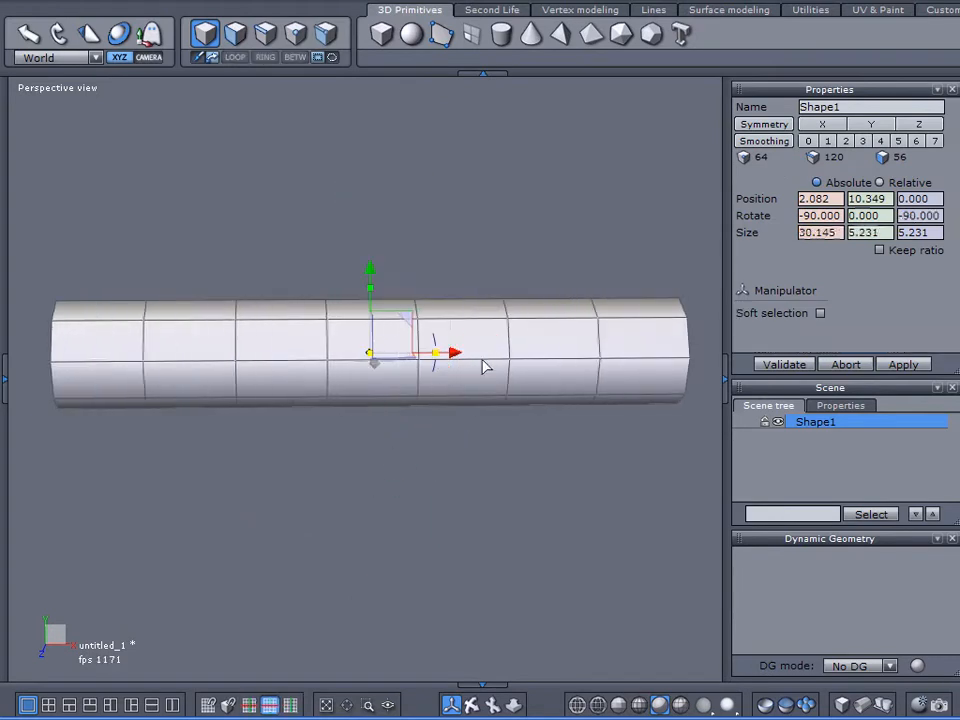
{"action": "left_click_drag", "start_coordinate": [485, 367], "coordinate": [485, 553]}
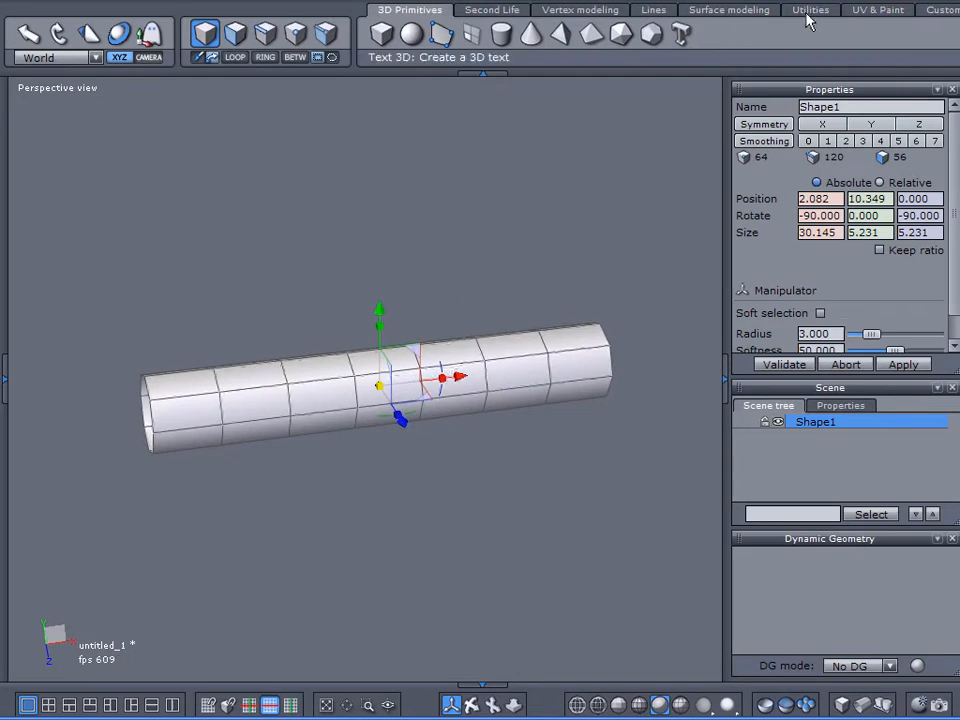
Apply a Twister deformer from the Utilities tools to the Shape1 cylinder.
{"action": "left_click", "coordinate": [830, 10]}
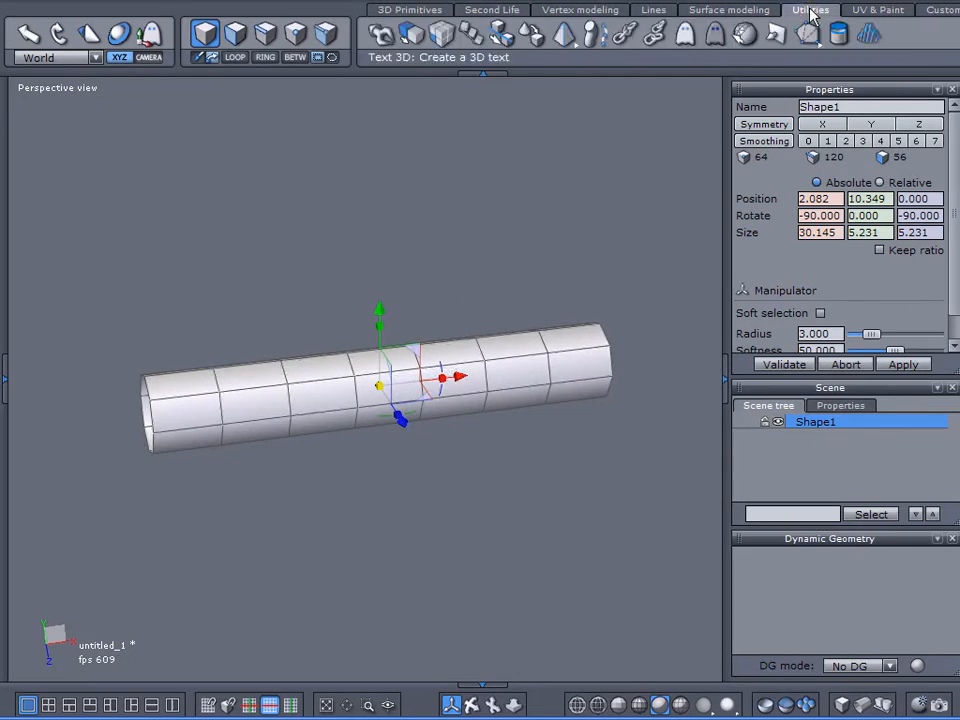
{"action": "mouse_move", "coordinate": [572, 38]}
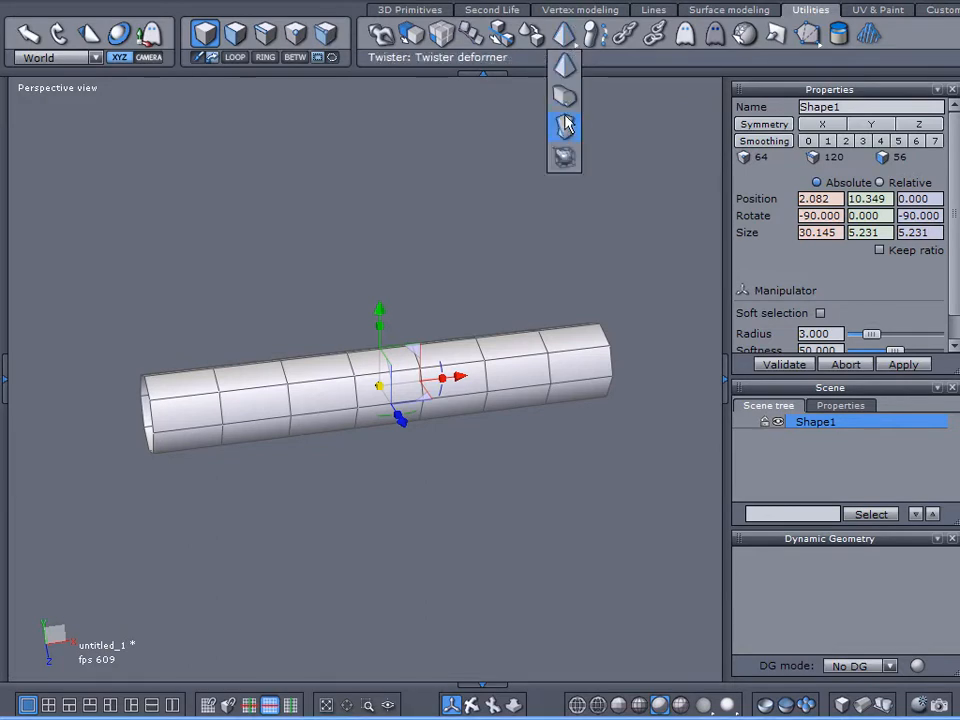
{"action": "left_click", "coordinate": [563, 122]}
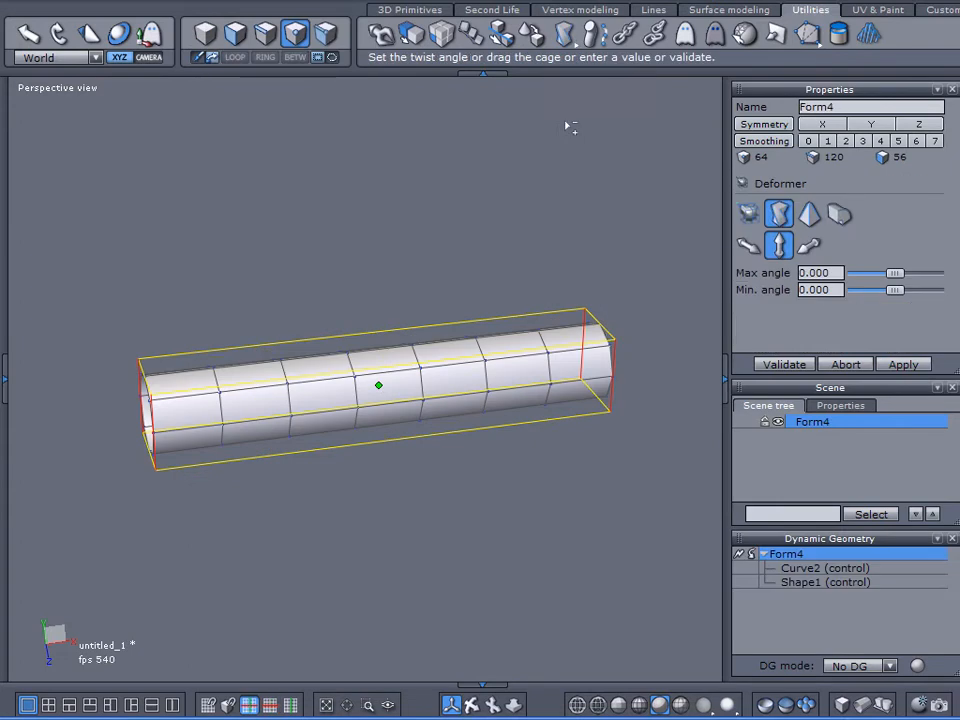
{"action": "mouse_move", "coordinate": [695, 193]}
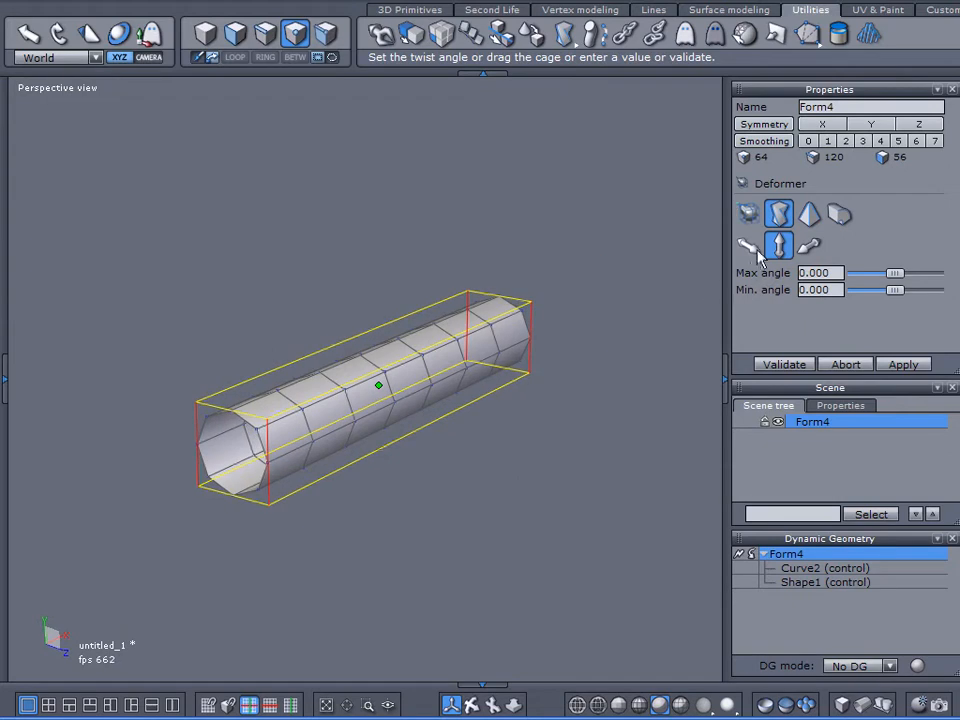
{"action": "left_click", "coordinate": [745, 247]}
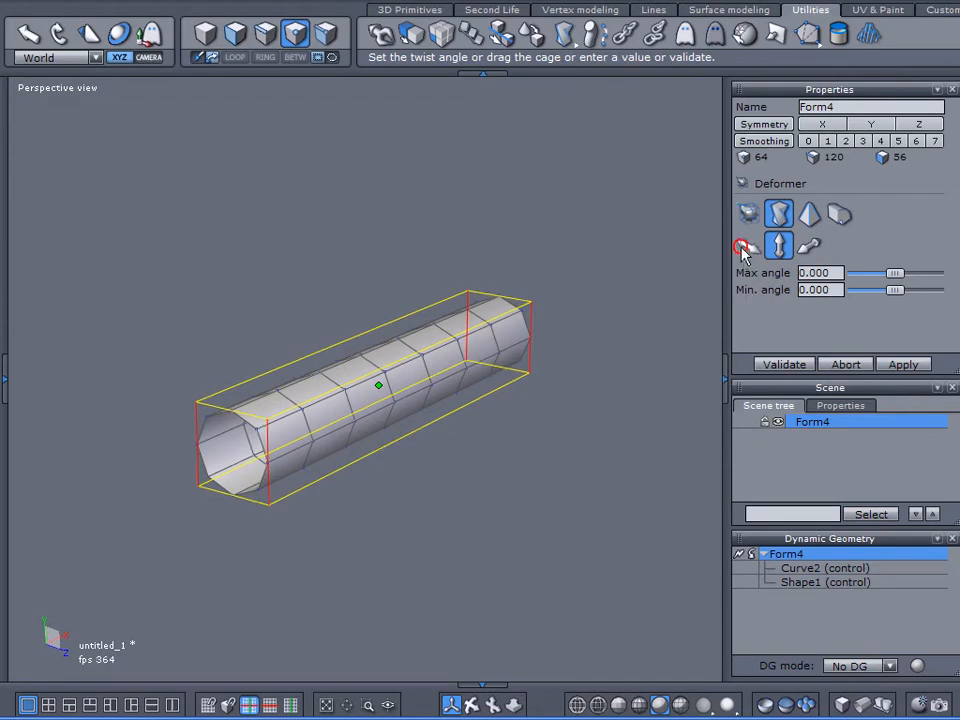
{"action": "left_click", "coordinate": [745, 247]}
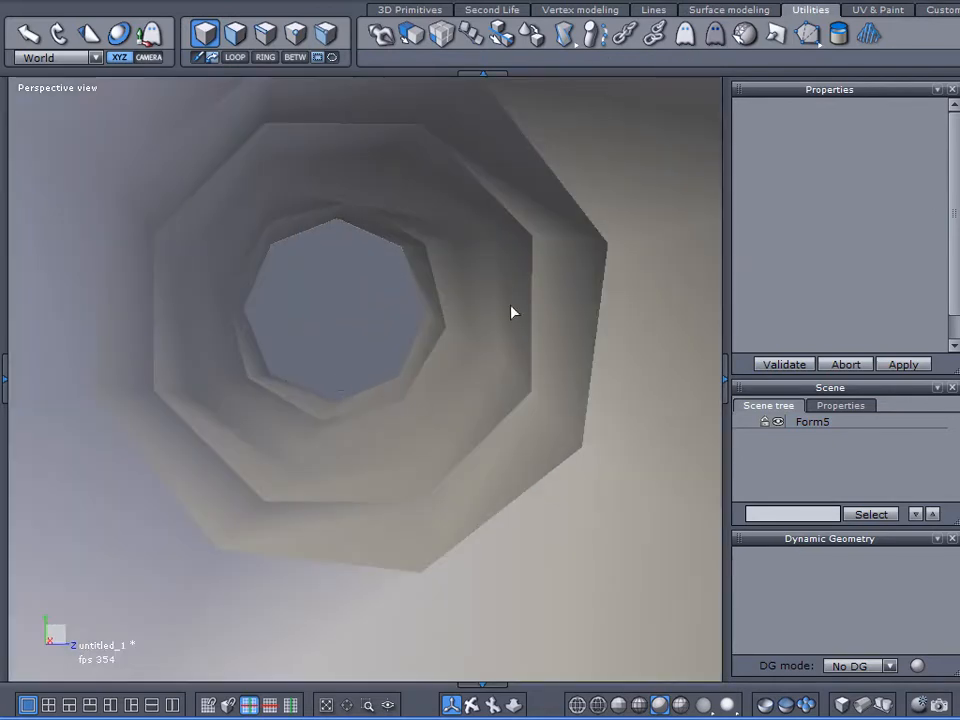
{"action": "mouse_move", "coordinate": [158, 362]}
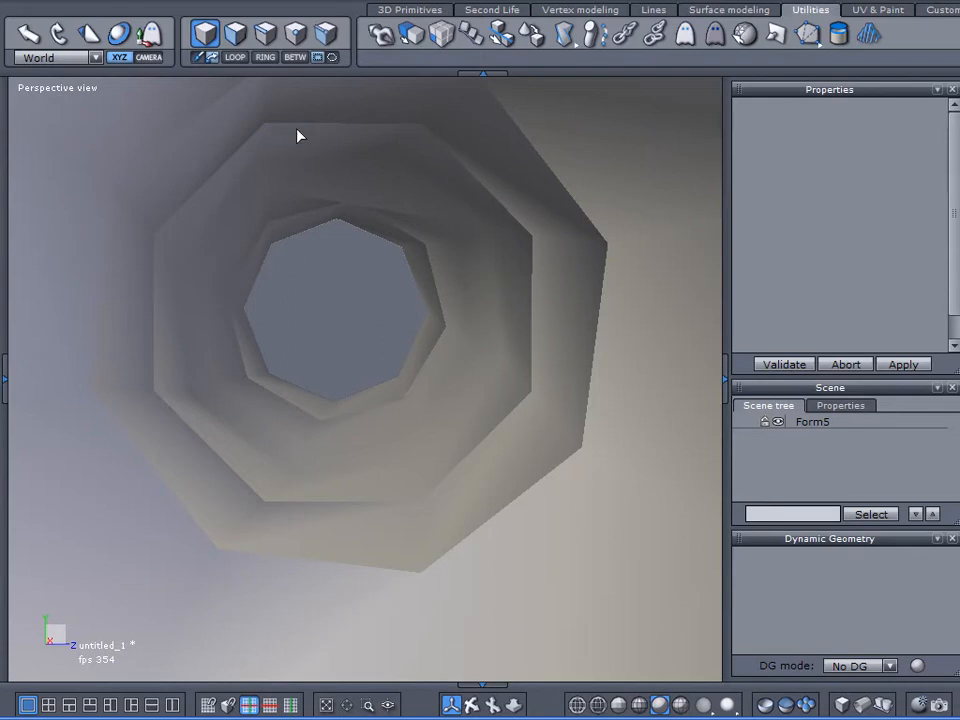
{"action": "mouse_move", "coordinate": [305, 492]}
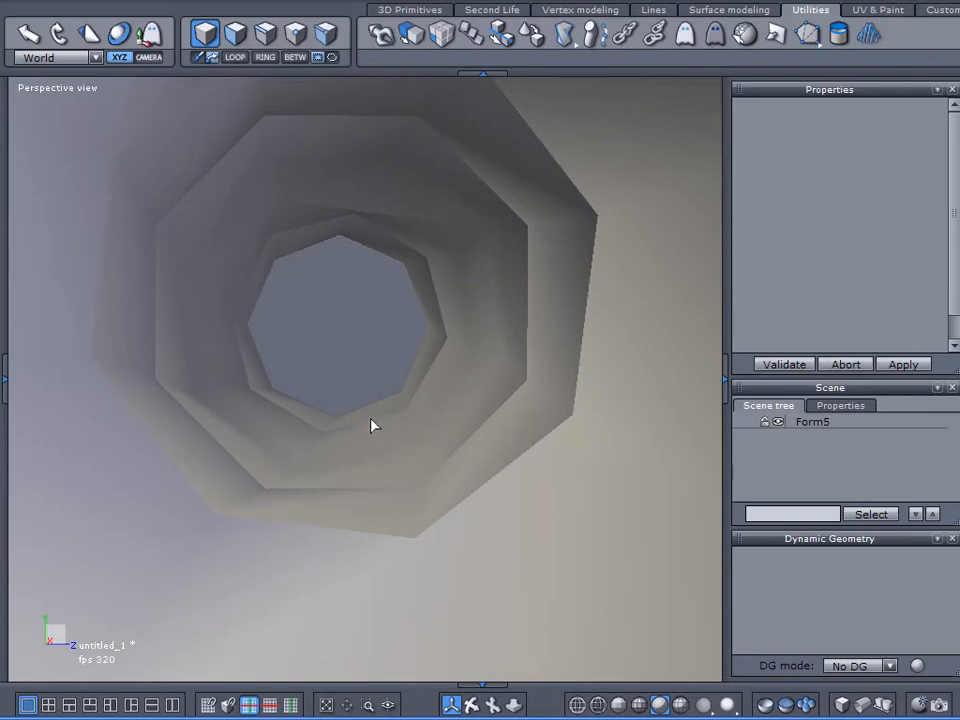
{"action": "mouse_move", "coordinate": [350, 482]}
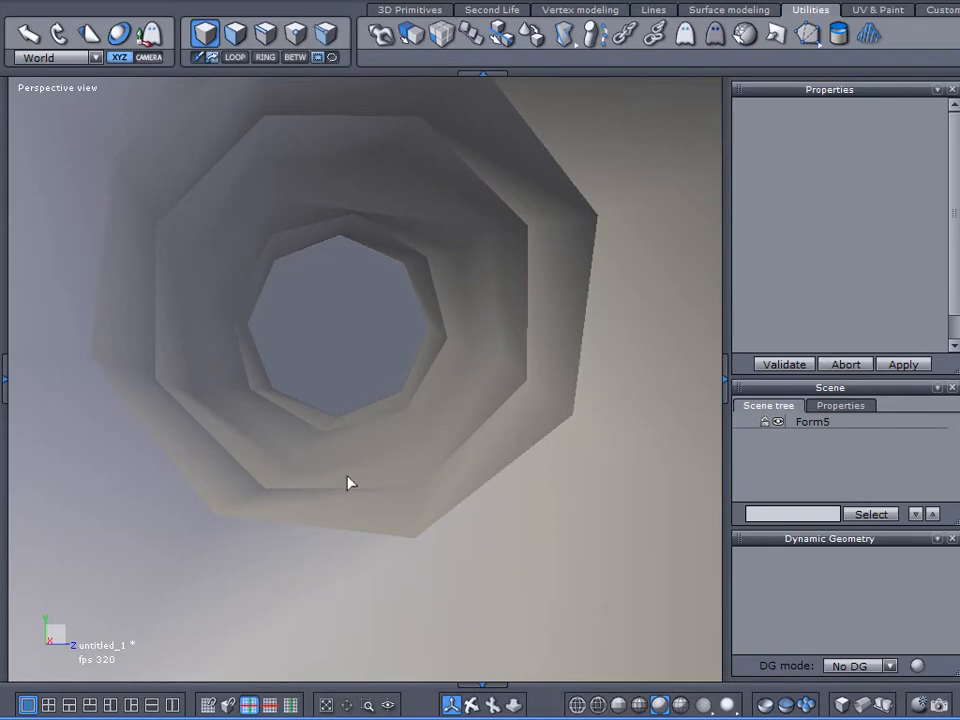
{"action": "mouse_move", "coordinate": [417, 445]}
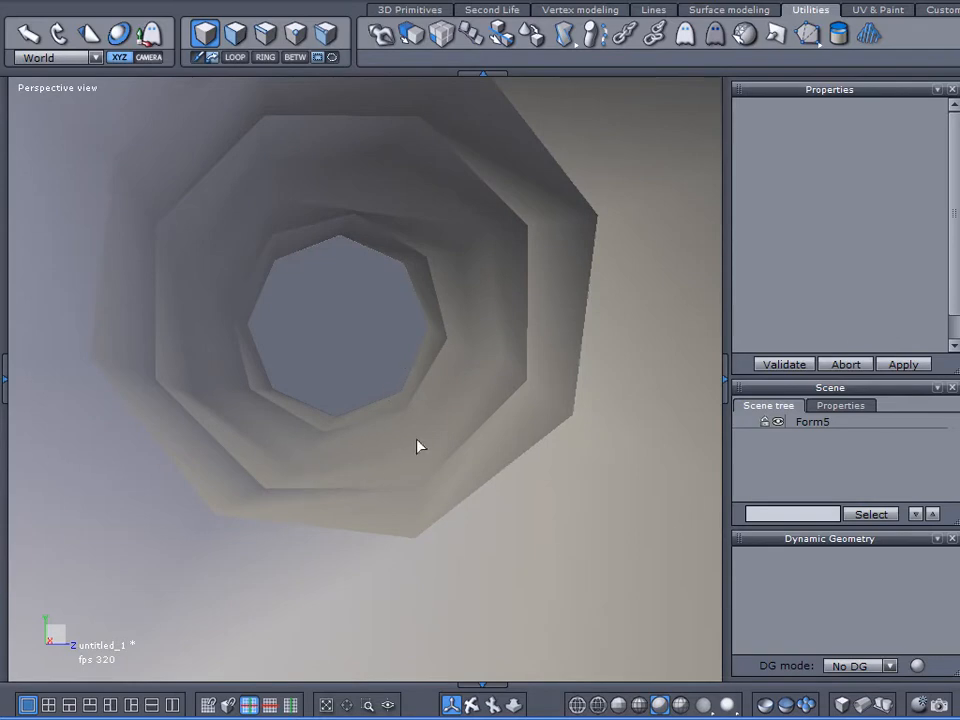
Validate the twist and look inside the tunnel.
{"action": "left_click", "coordinate": [808, 423]}
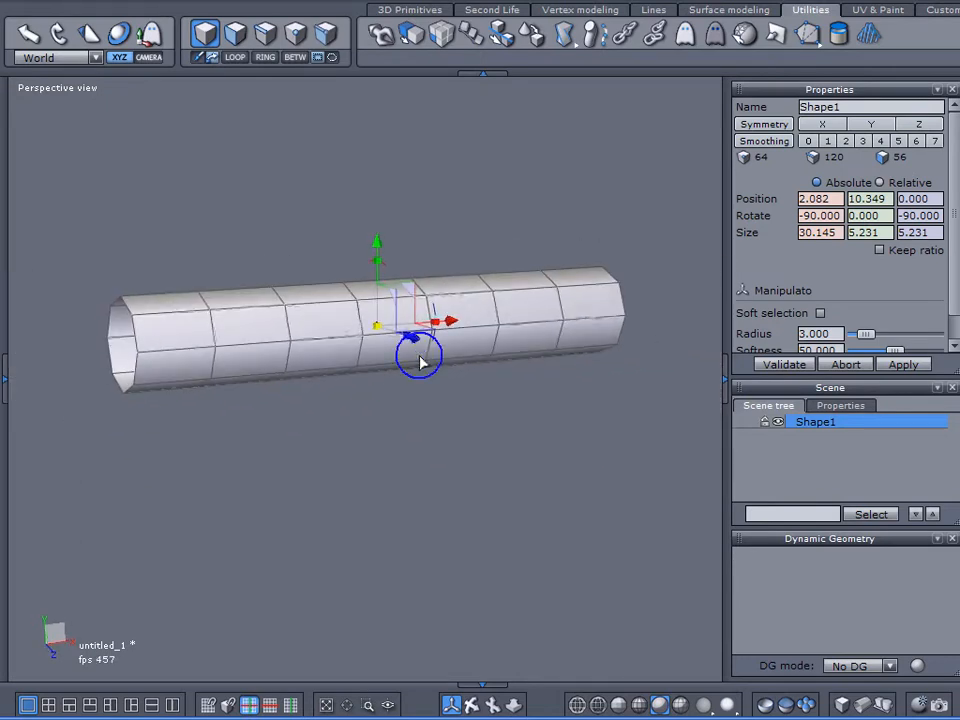
Smooth Shape1 and open Advanced selection's Select '1 over n' tool.
{"action": "left_click", "coordinate": [827, 140]}
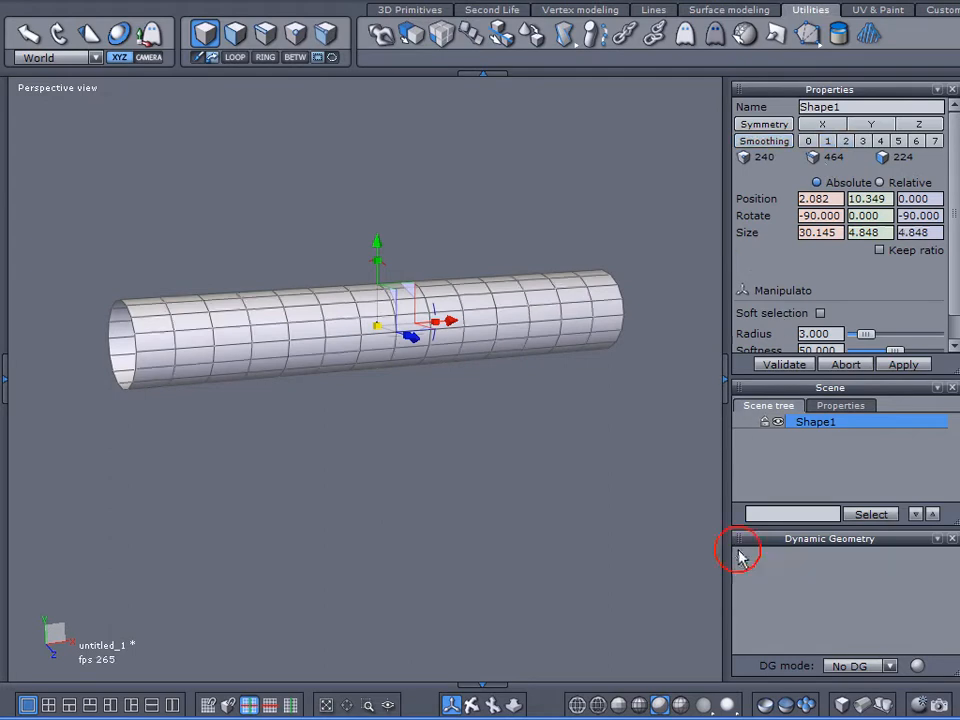
{"action": "left_click", "coordinate": [740, 538]}
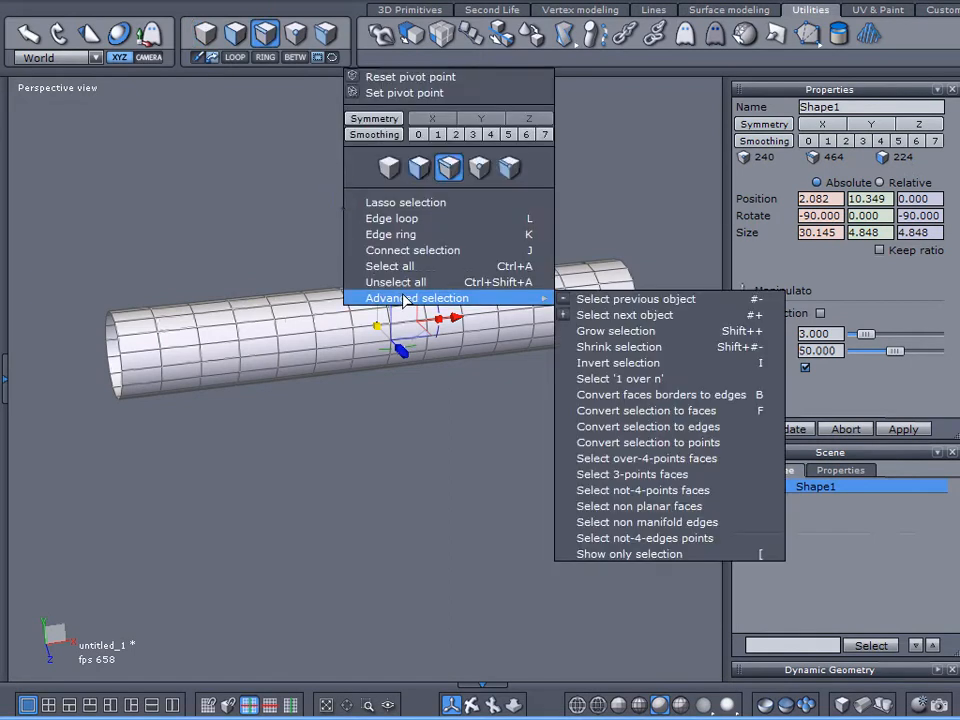
{"action": "mouse_move", "coordinate": [620, 378]}
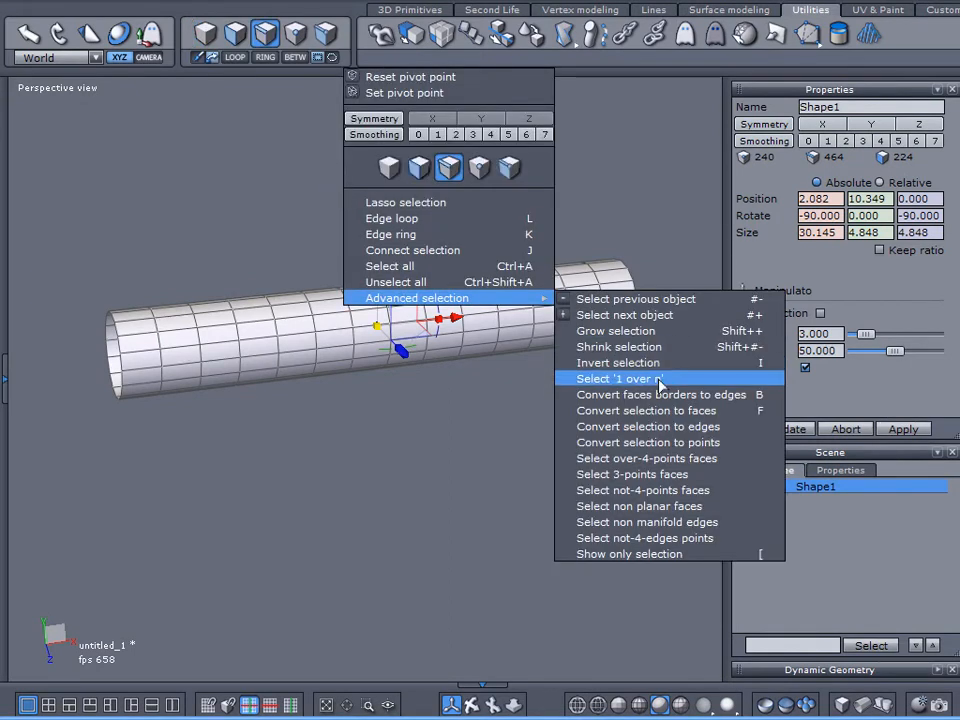
{"action": "left_click", "coordinate": [619, 378]}
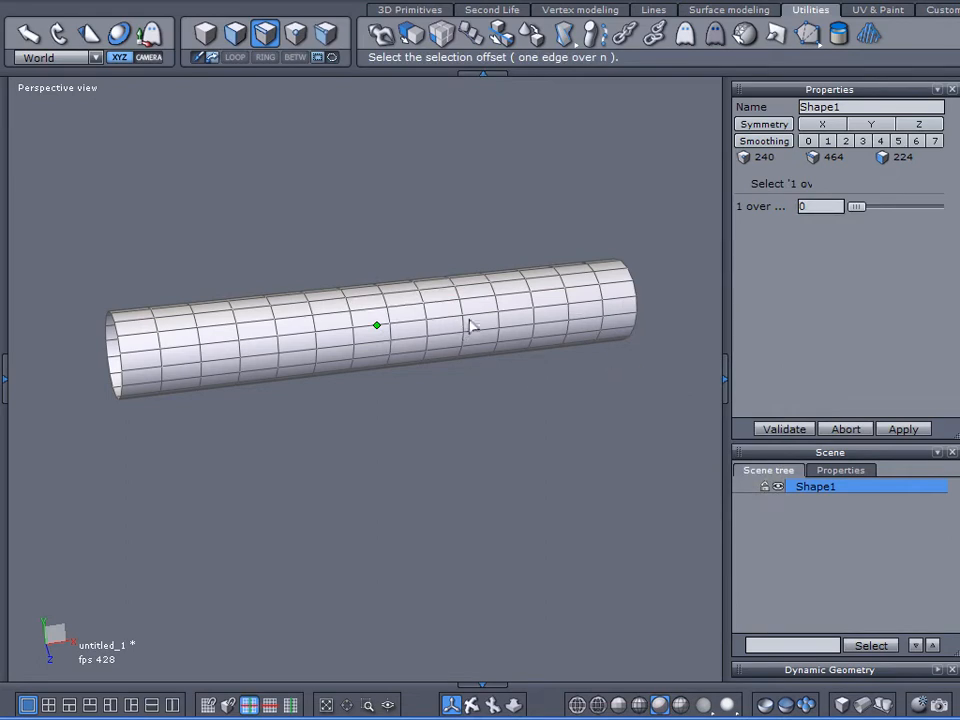
{"action": "mouse_move", "coordinate": [430, 324]}
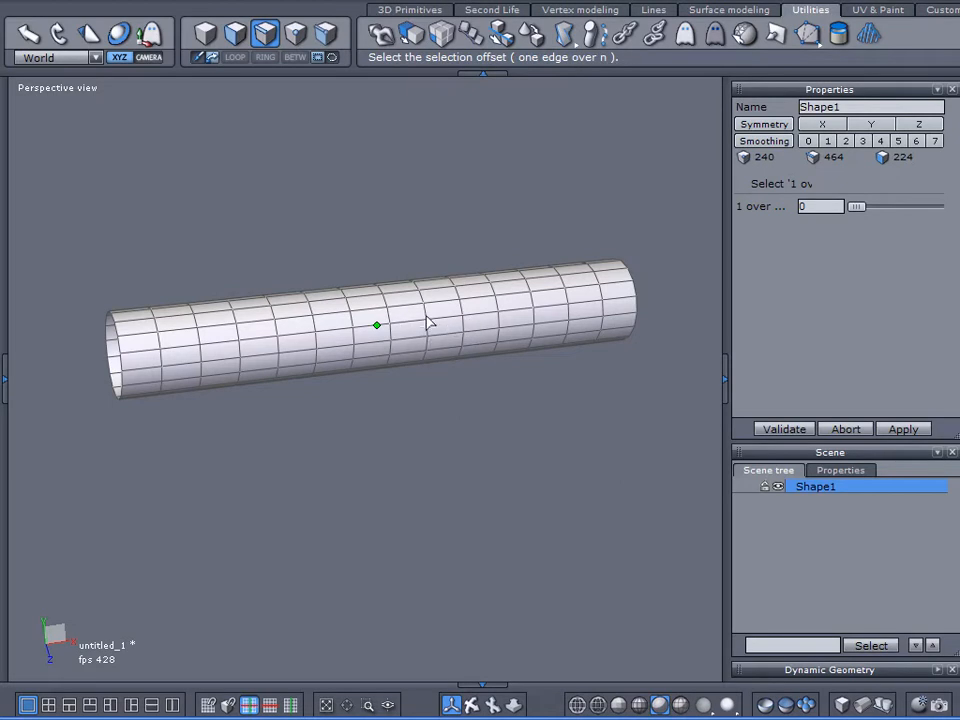
Scale the selected edges outward into spikes.
{"action": "left_click_drag", "start_coordinate": [430, 325], "coordinate": [443, 377]}
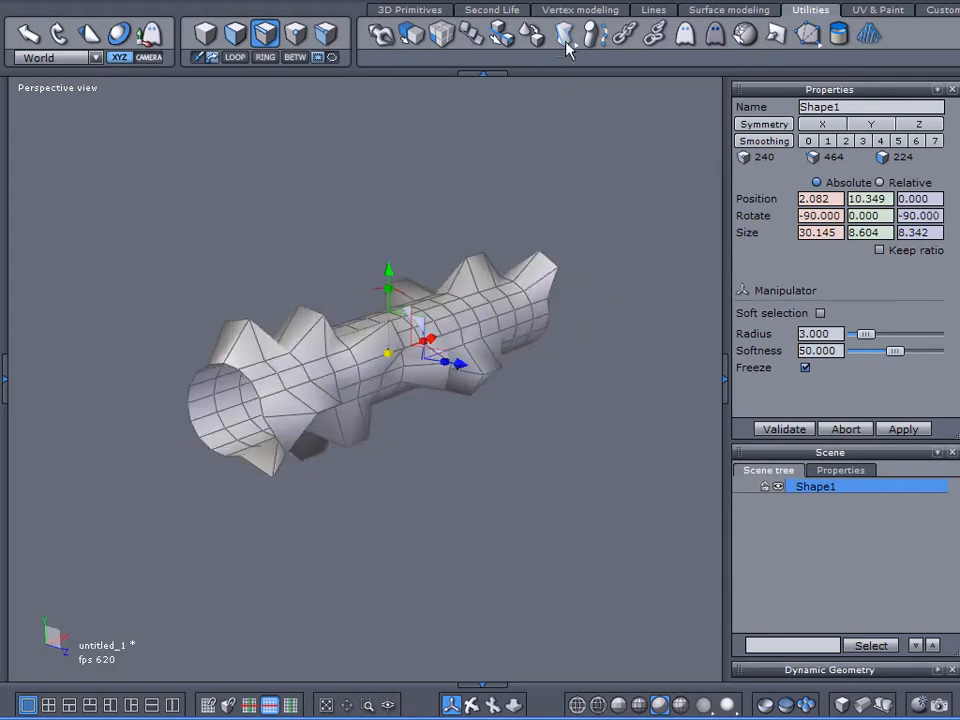
Twist the spiky tube with the Twist deformer.
{"action": "left_click", "coordinate": [562, 33]}
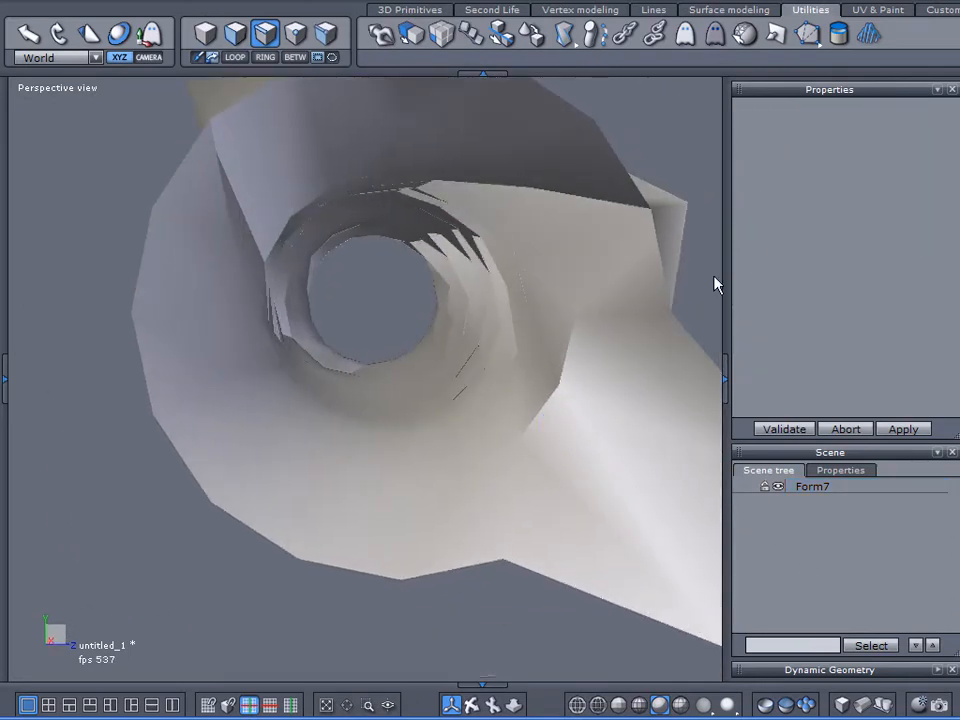
Orbit inside the Form7 tunnel and apply smoothing level 1.
{"action": "left_click_drag", "start_coordinate": [715, 285], "coordinate": [500, 388]}
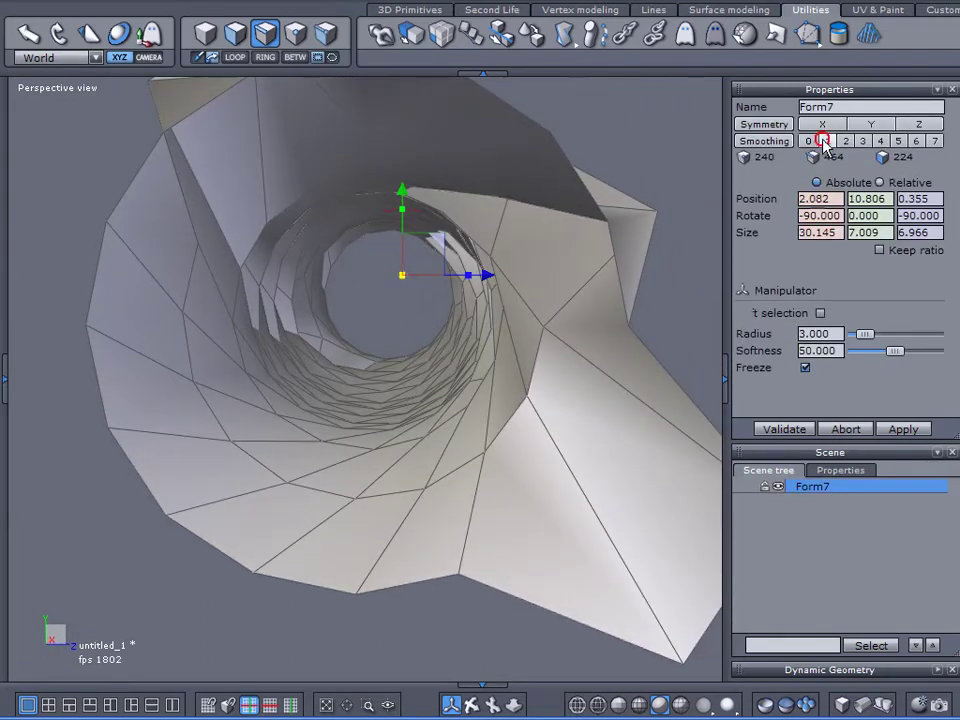
{"action": "left_click", "coordinate": [827, 140]}
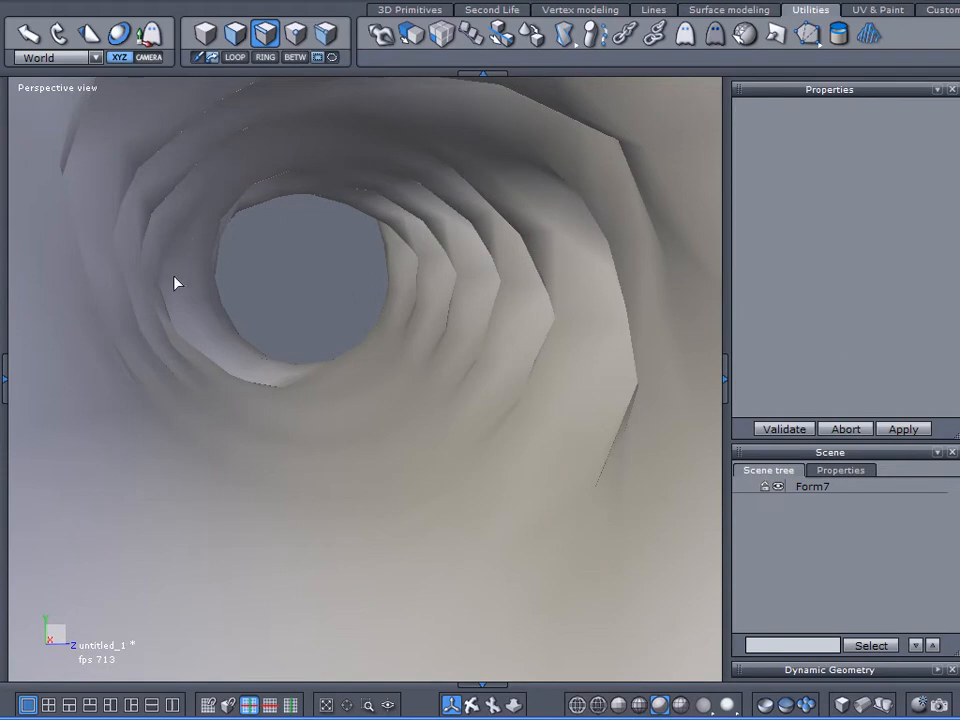
{"action": "mouse_move", "coordinate": [307, 318]}
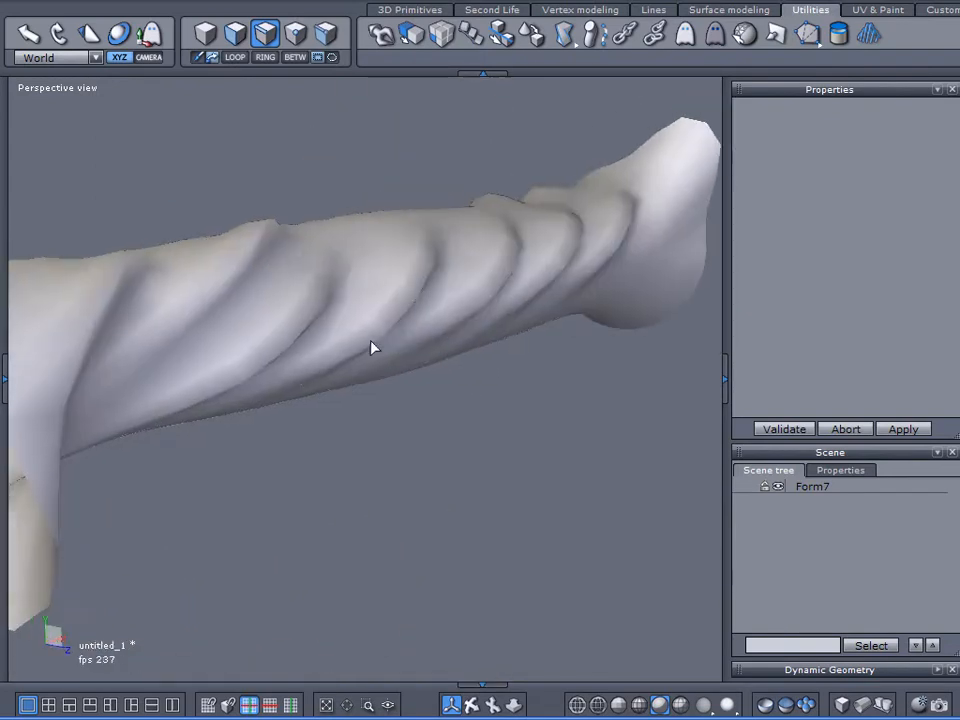
Orbit to view the smoothed tunnel from outside.
{"action": "left_click_drag", "start_coordinate": [370, 347], "coordinate": [575, 410]}
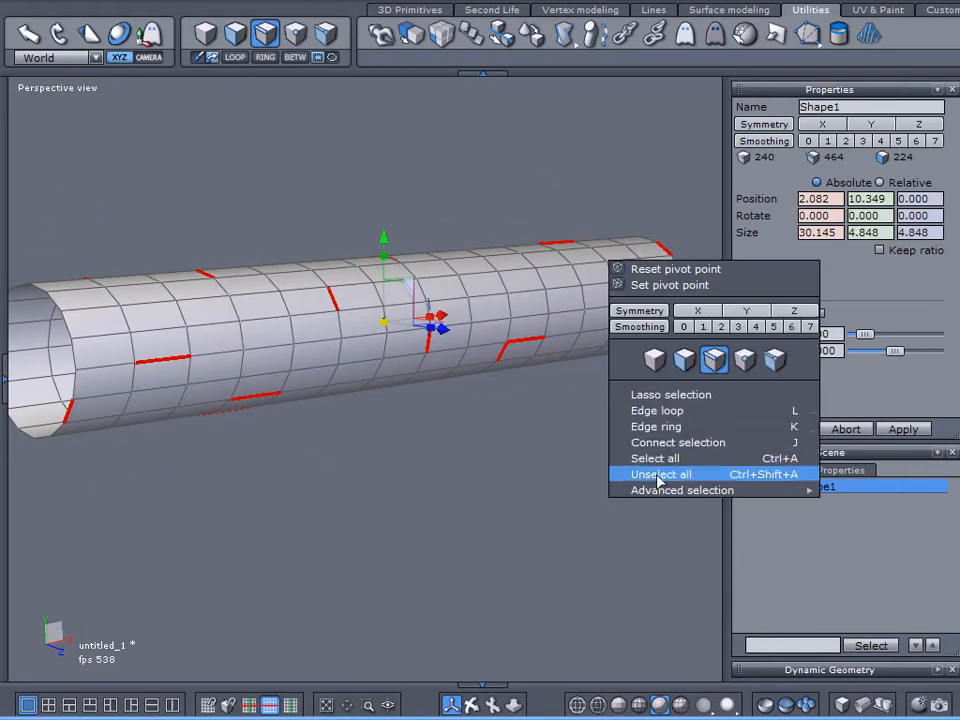
Clear the selection, then scale every 17th edge outward into spikes.
{"action": "left_click", "coordinate": [655, 426]}
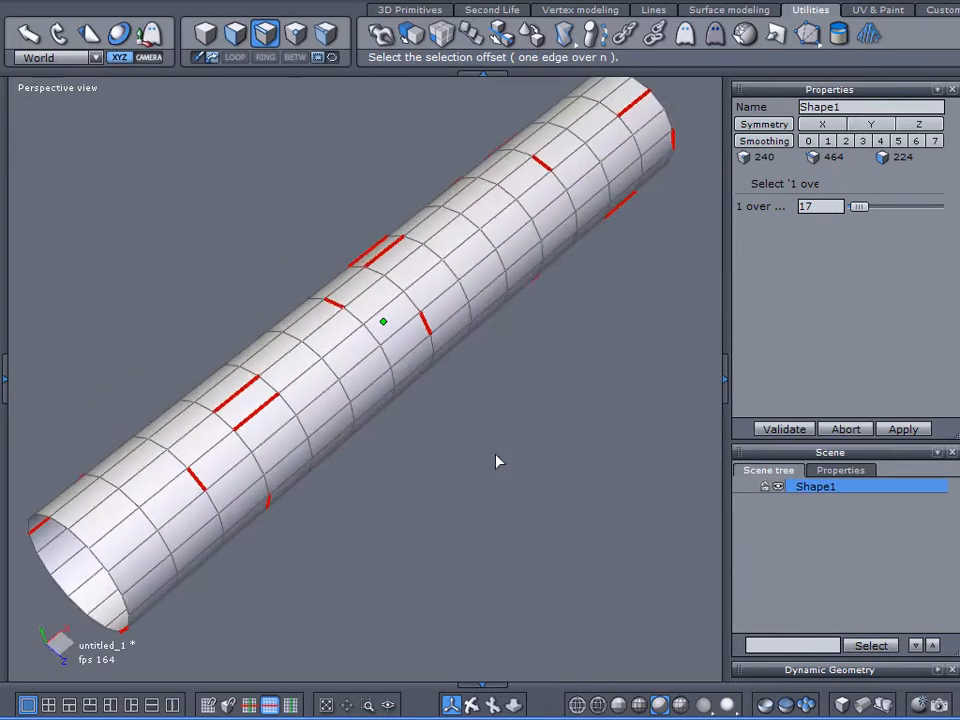
{"action": "left_click_drag", "start_coordinate": [500, 461], "coordinate": [470, 344]}
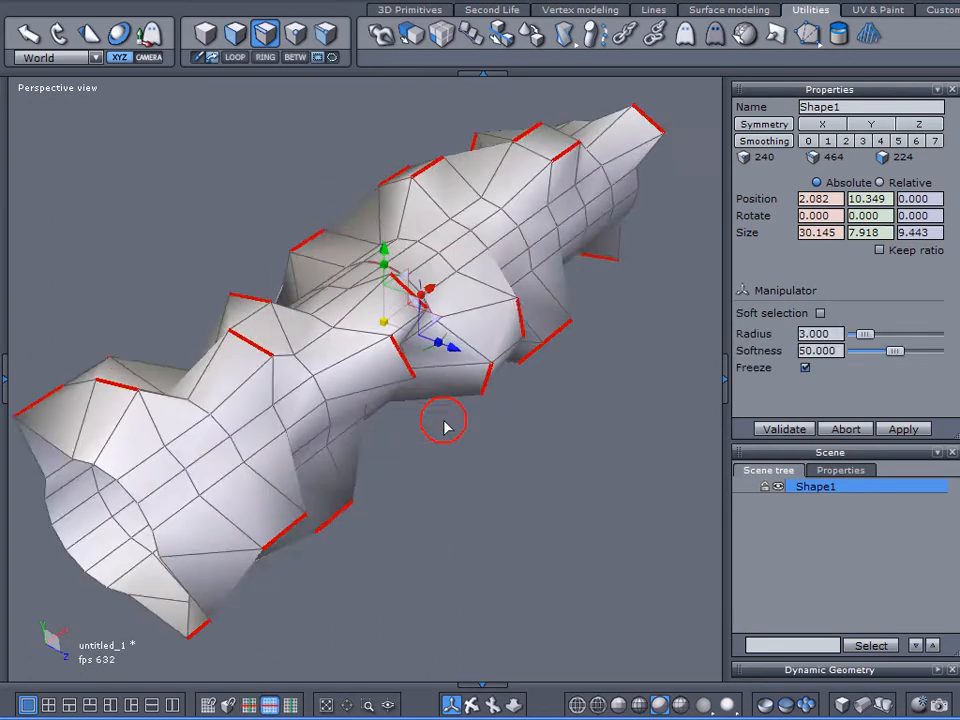
Apply smoothing level 1 and twist the spiky tube into a corkscrew.
{"action": "left_click_drag", "start_coordinate": [445, 420], "coordinate": [537, 343]}
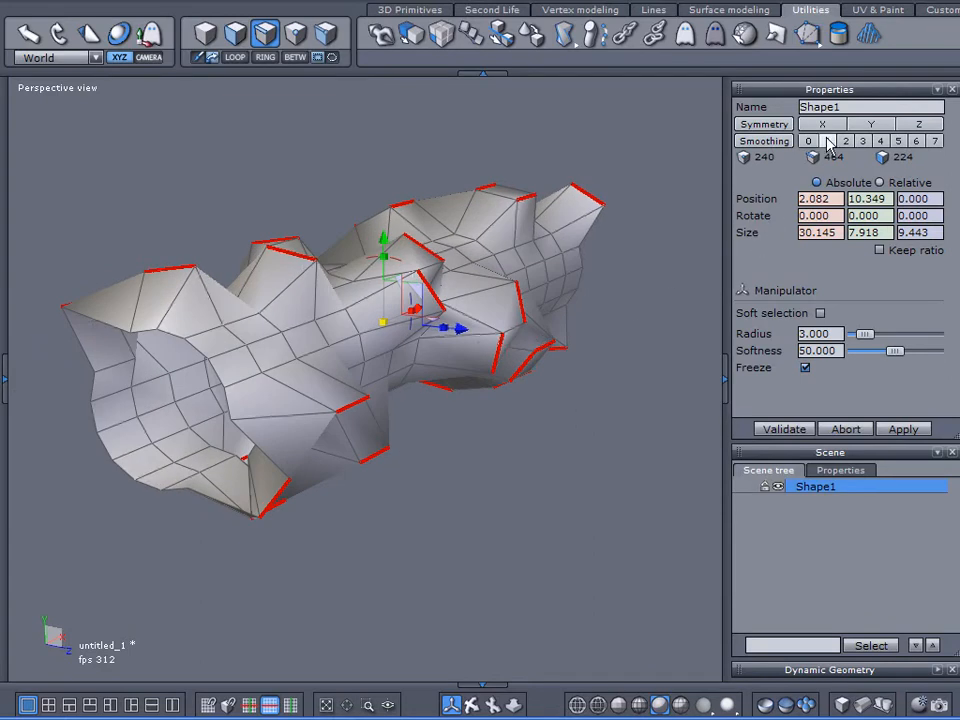
{"action": "left_click", "coordinate": [827, 140]}
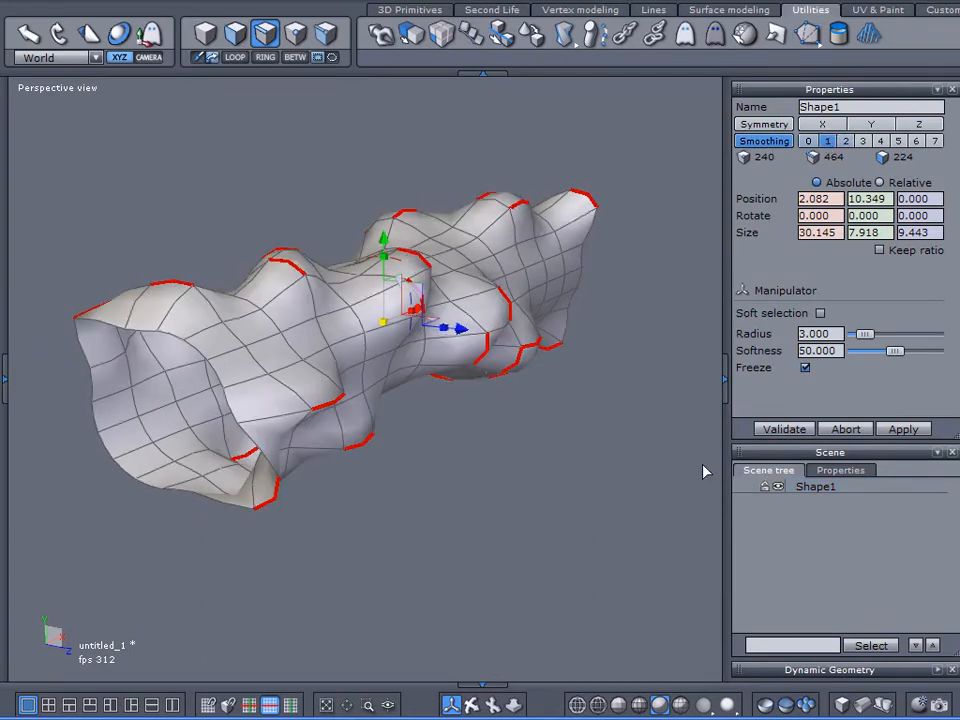
{"action": "mouse_move", "coordinate": [575, 40]}
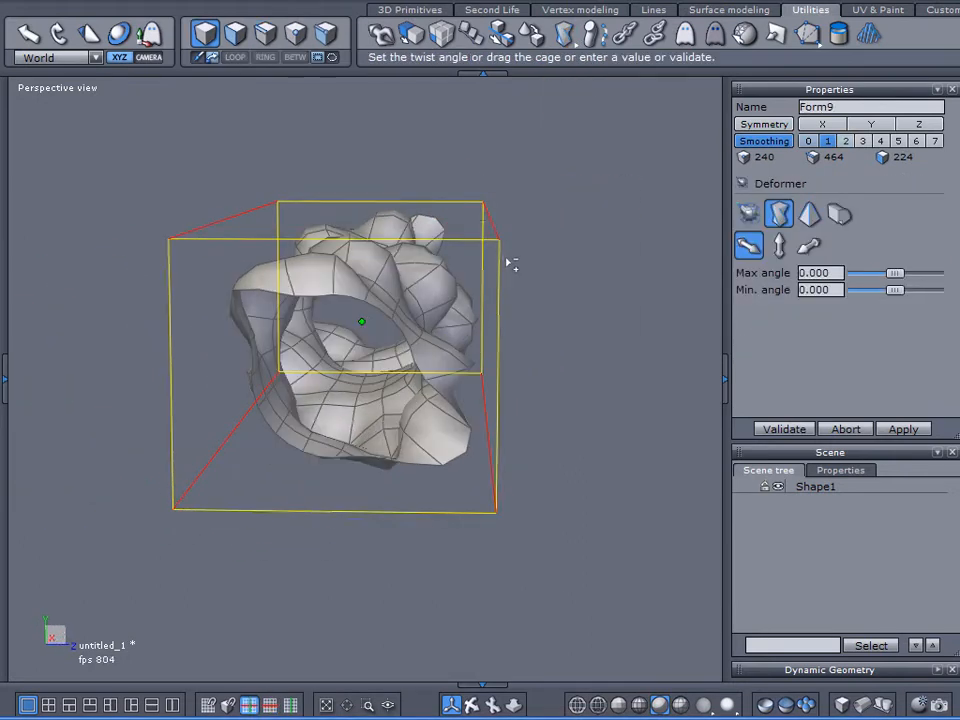
{"action": "left_click_drag", "start_coordinate": [510, 263], "coordinate": [470, 280]}
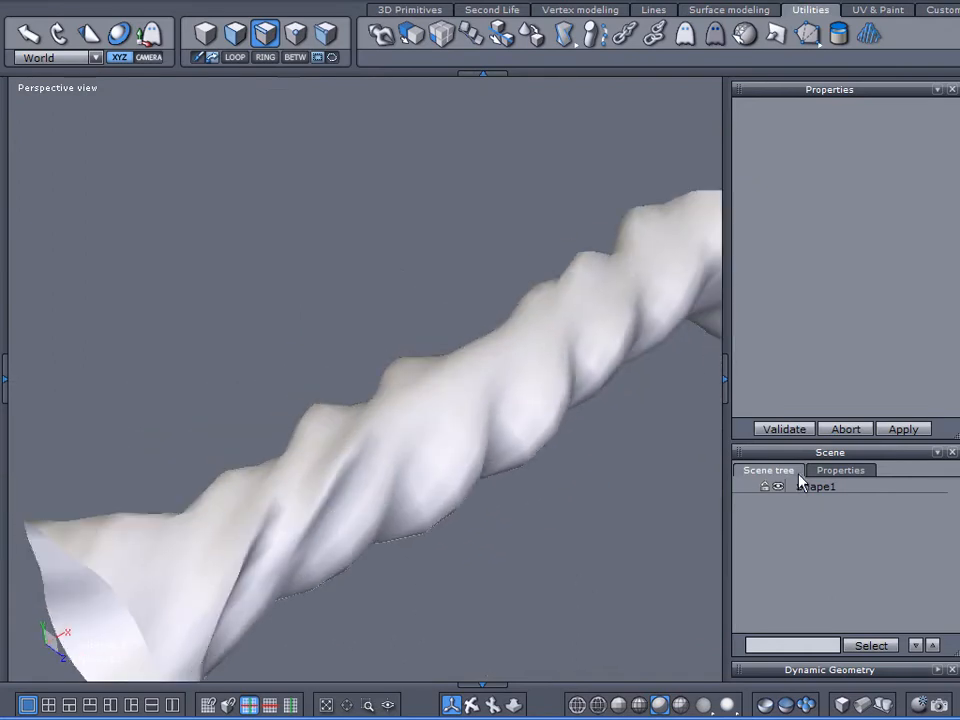
Bend a new plain tube into gentle waves by shifting a ring, then smooth and validate.
{"action": "left_click", "coordinate": [817, 487]}
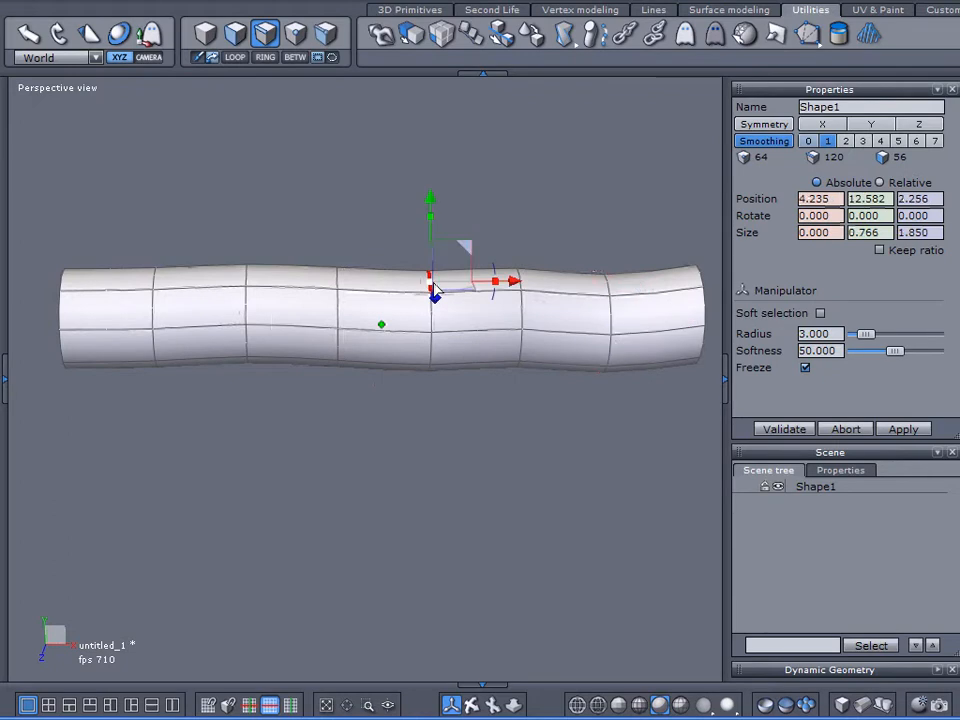
{"action": "left_click_drag", "start_coordinate": [430, 290], "coordinate": [430, 320]}
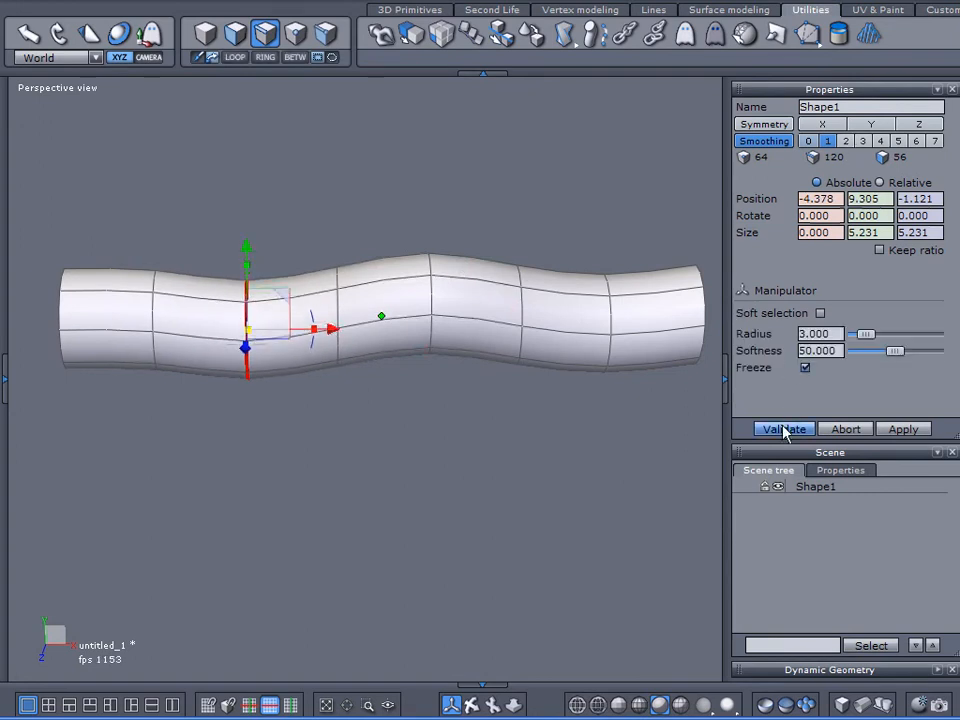
{"action": "left_click", "coordinate": [782, 428]}
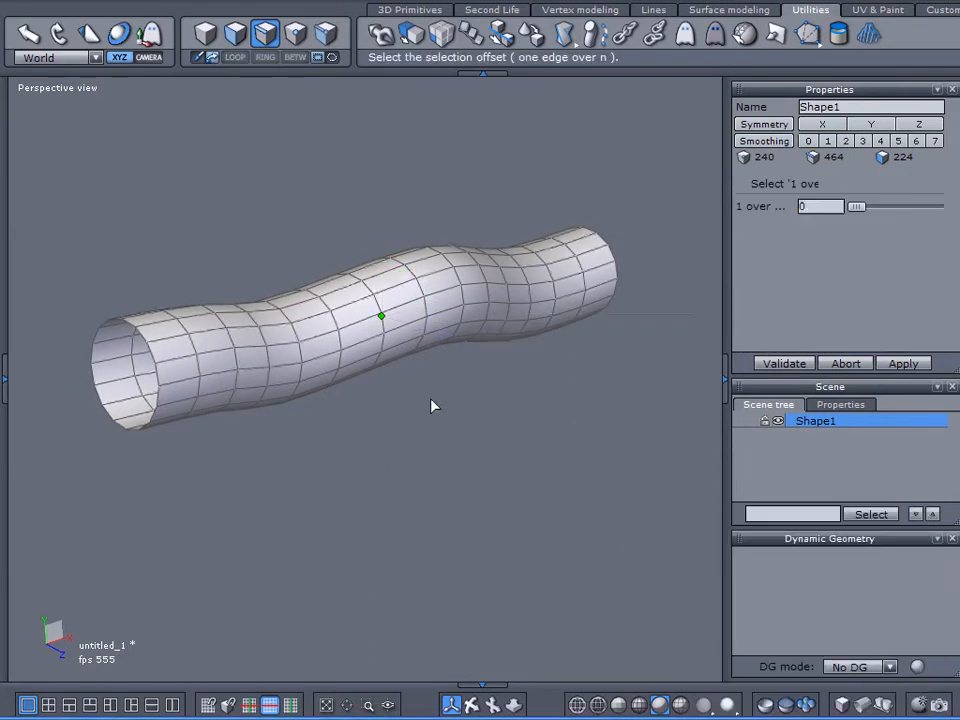
Spike every tenth edge outward using Select 1 over 10, then twist the tube into Form7.
{"action": "type", "text": "10"}
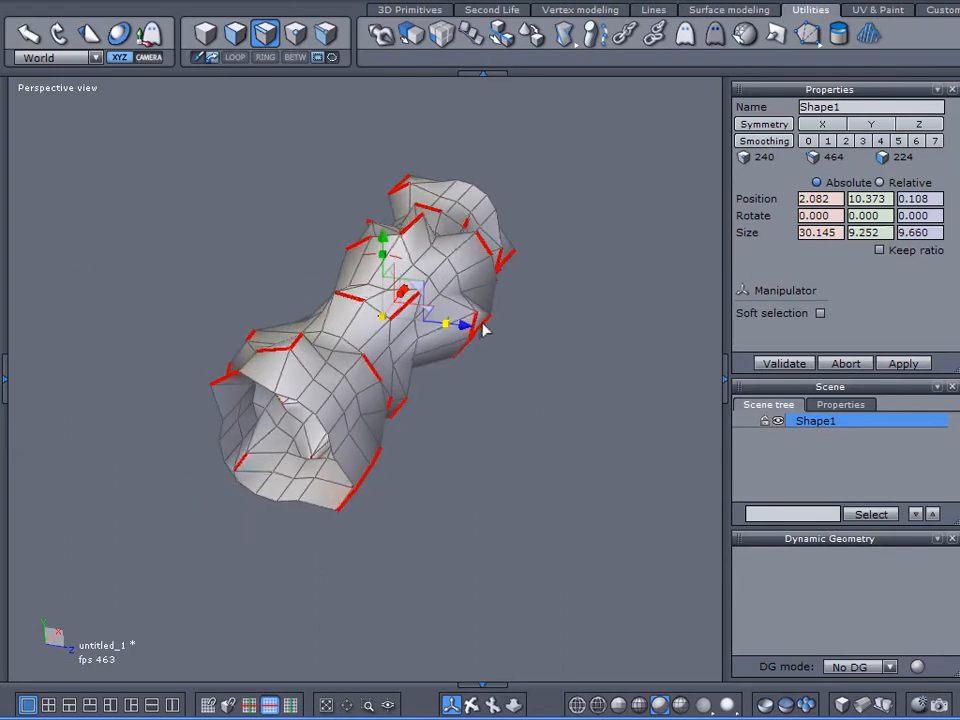
{"action": "left_click", "coordinate": [563, 34]}
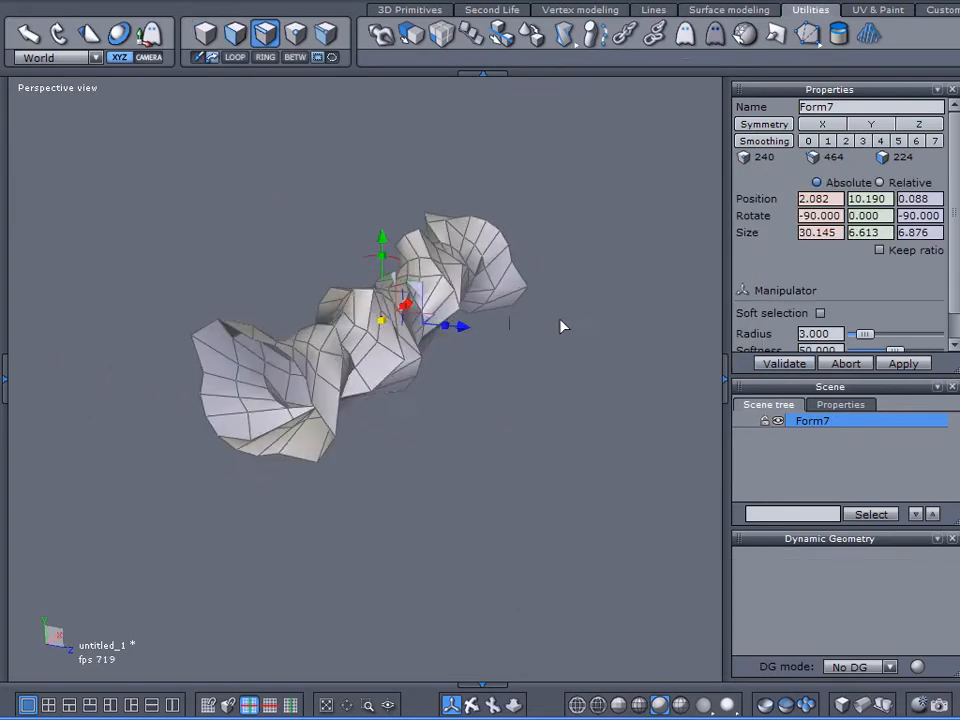
{"action": "left_click", "coordinate": [826, 140]}
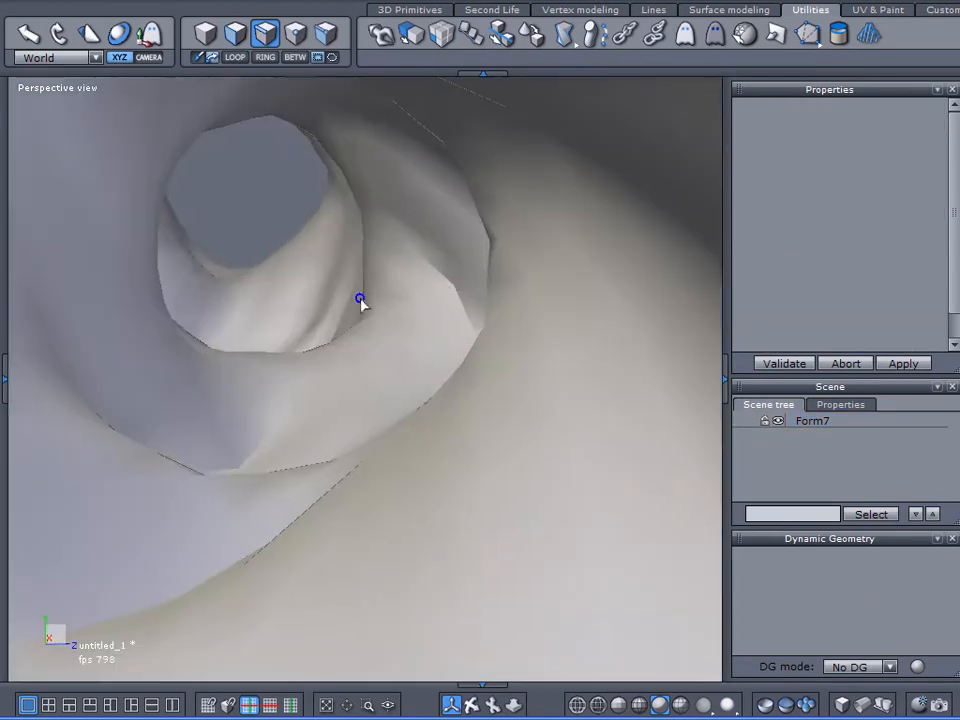
Pull the view back to see all of Form7 and remove its smoothing to expose jagged facets.
{"action": "left_click_drag", "start_coordinate": [360, 300], "coordinate": [456, 354]}
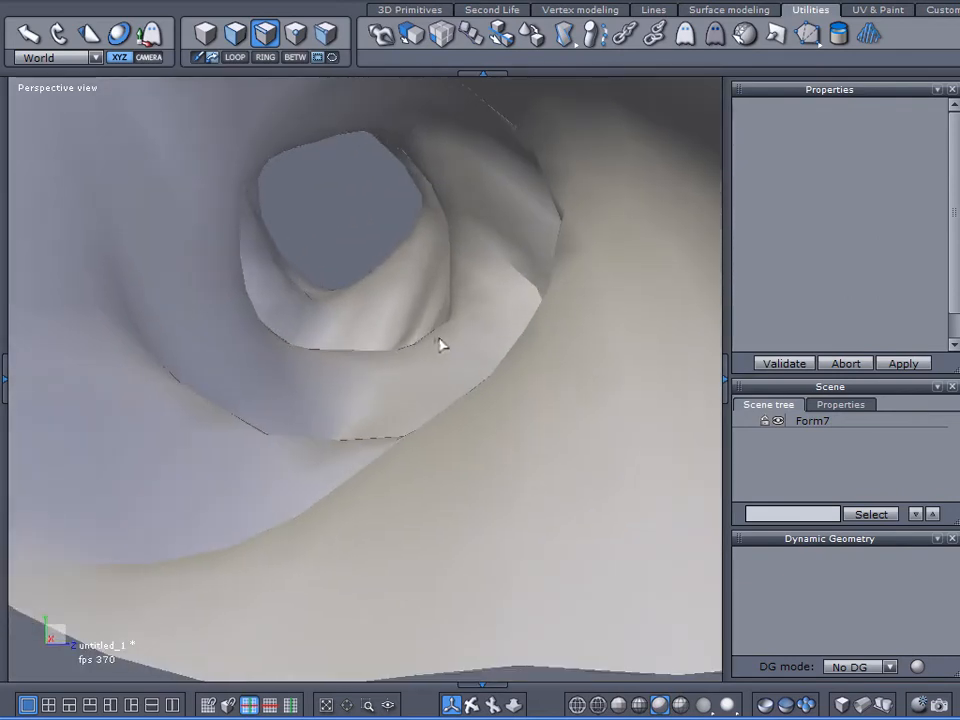
{"action": "left_click_drag", "start_coordinate": [440, 345], "coordinate": [480, 380]}
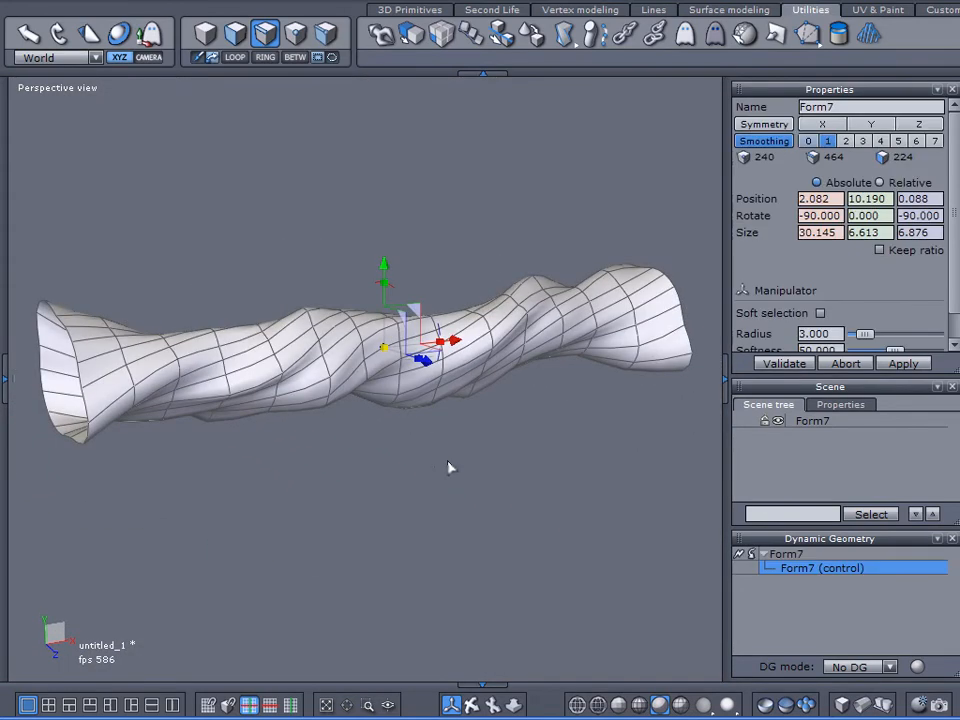
{"action": "left_click", "coordinate": [808, 140]}
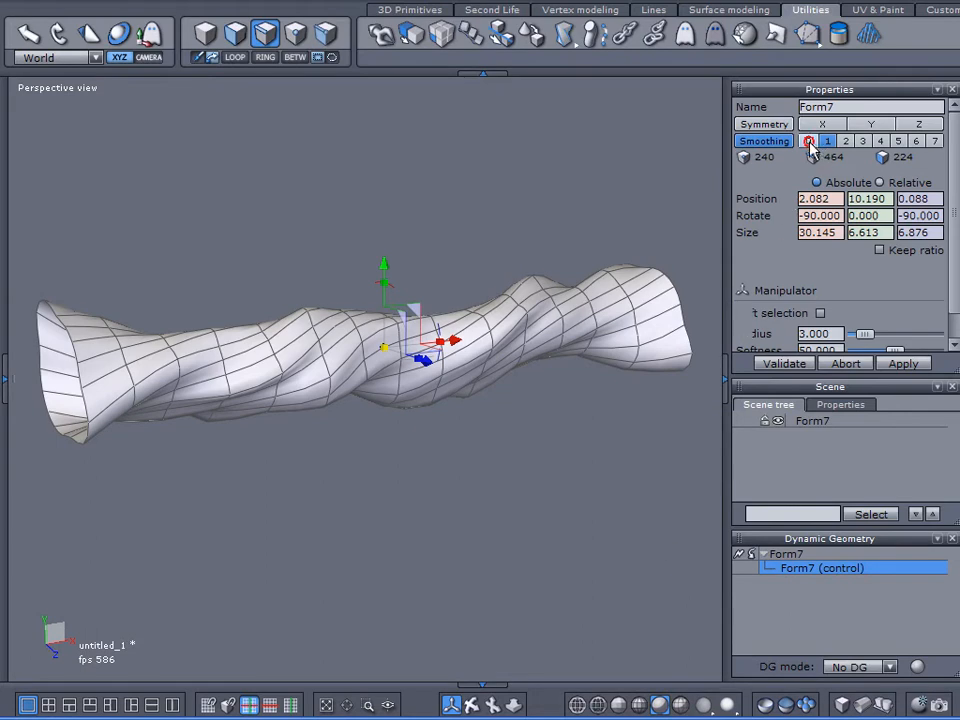
{"action": "left_click", "coordinate": [809, 140]}
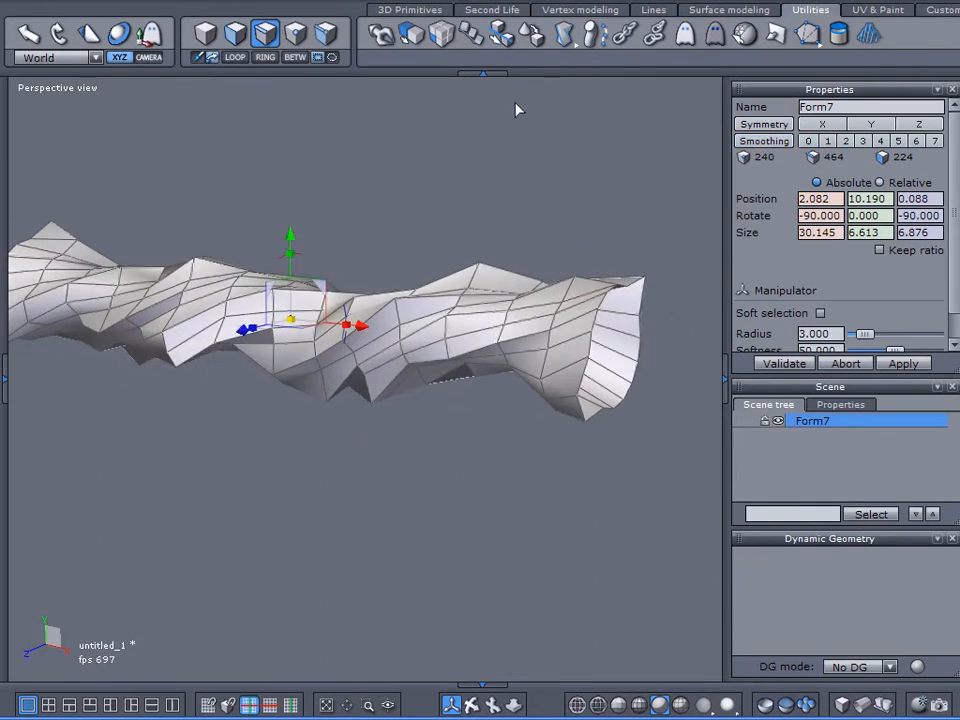
Scroll the 'Re: Hexagon video tutorial request, cave scene' post about spiral caves and domes.
{"action": "left_click", "coordinate": [580, 9]}
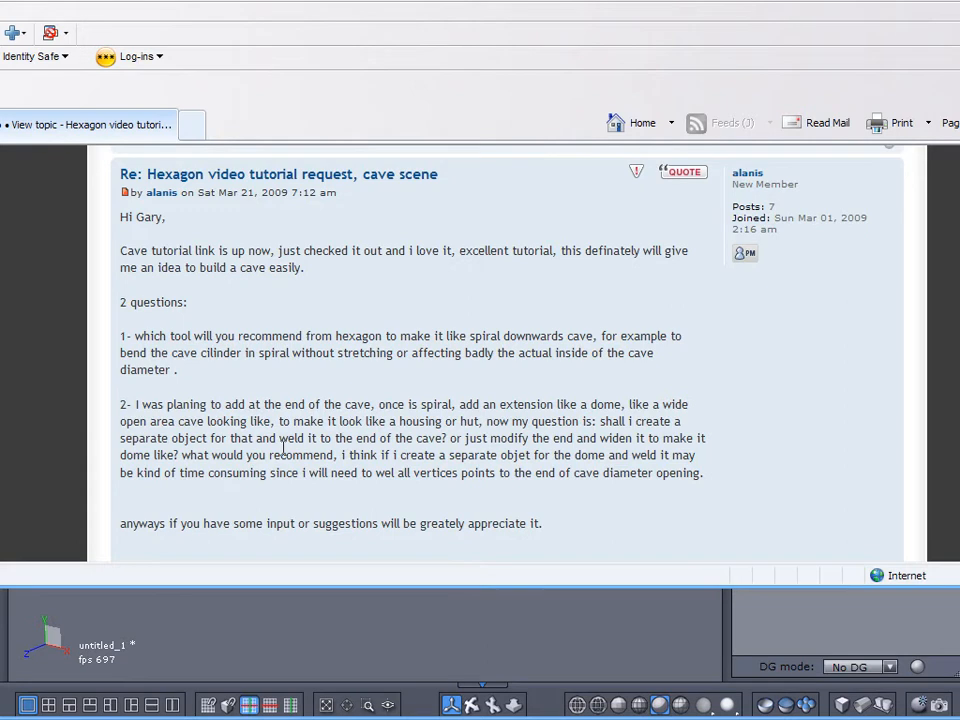
{"action": "scroll", "scroll_direction": "down", "scroll_amount": 3}
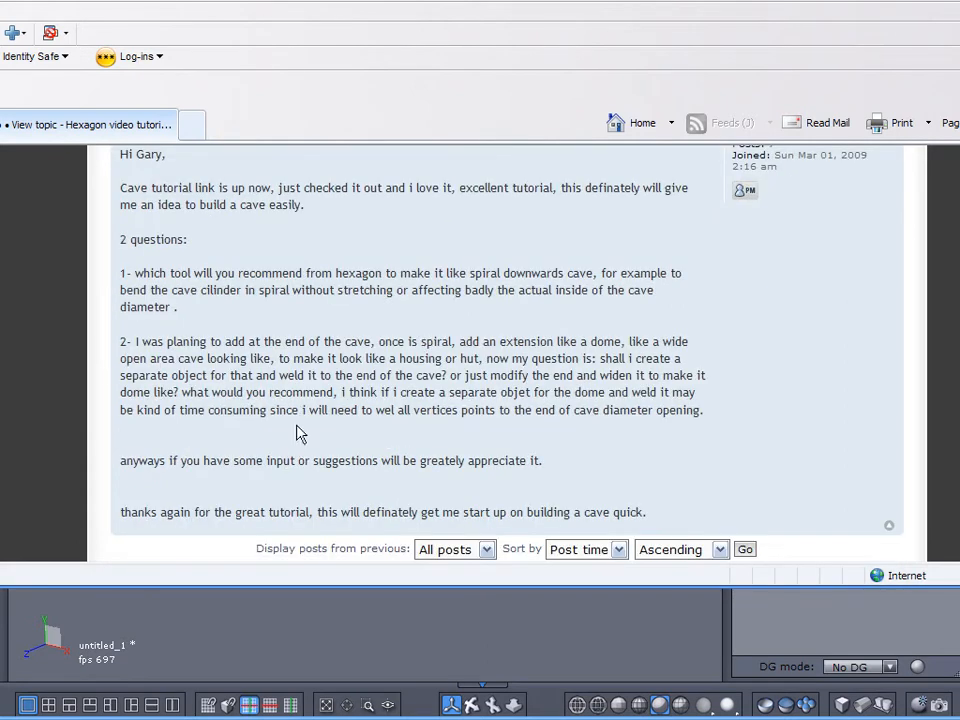
{"action": "mouse_move", "coordinate": [312, 348]}
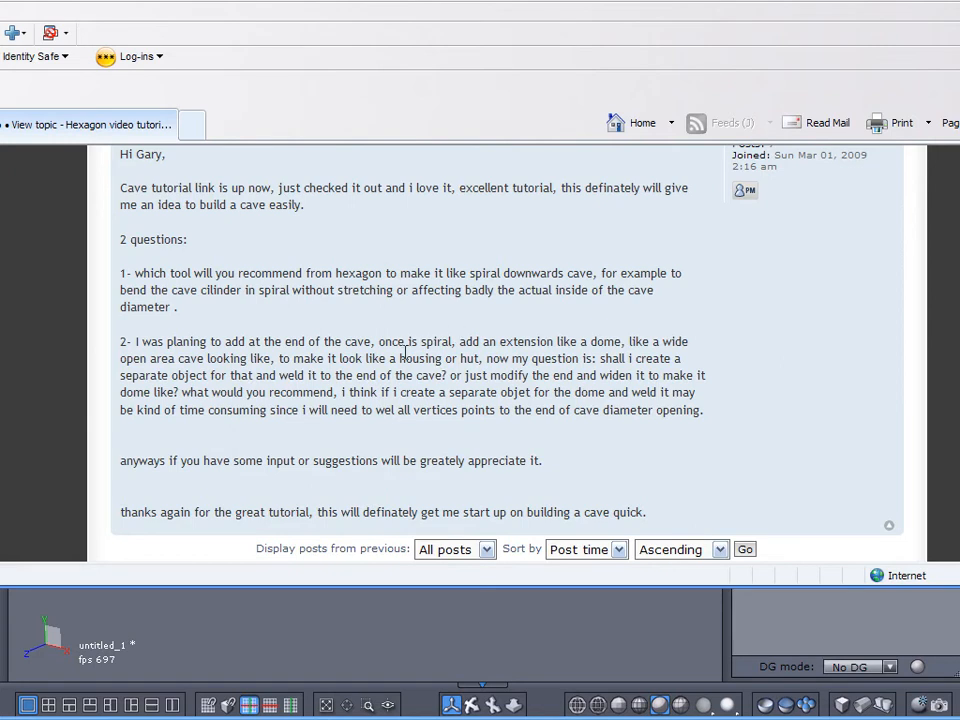
{"action": "mouse_move", "coordinate": [390, 338]}
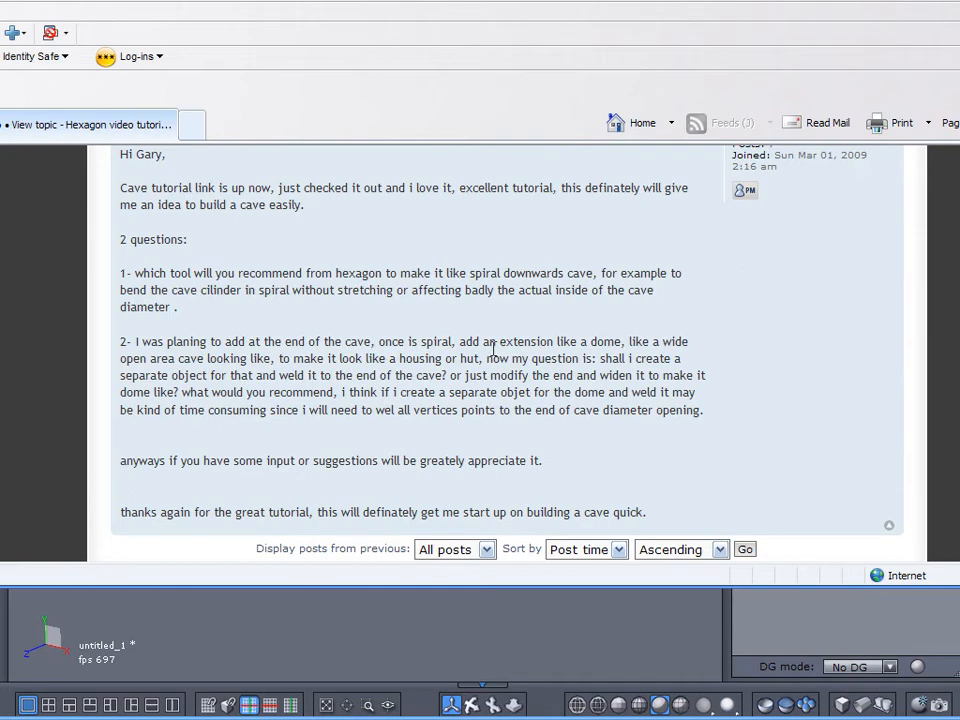
{"action": "mouse_move", "coordinate": [476, 378]}
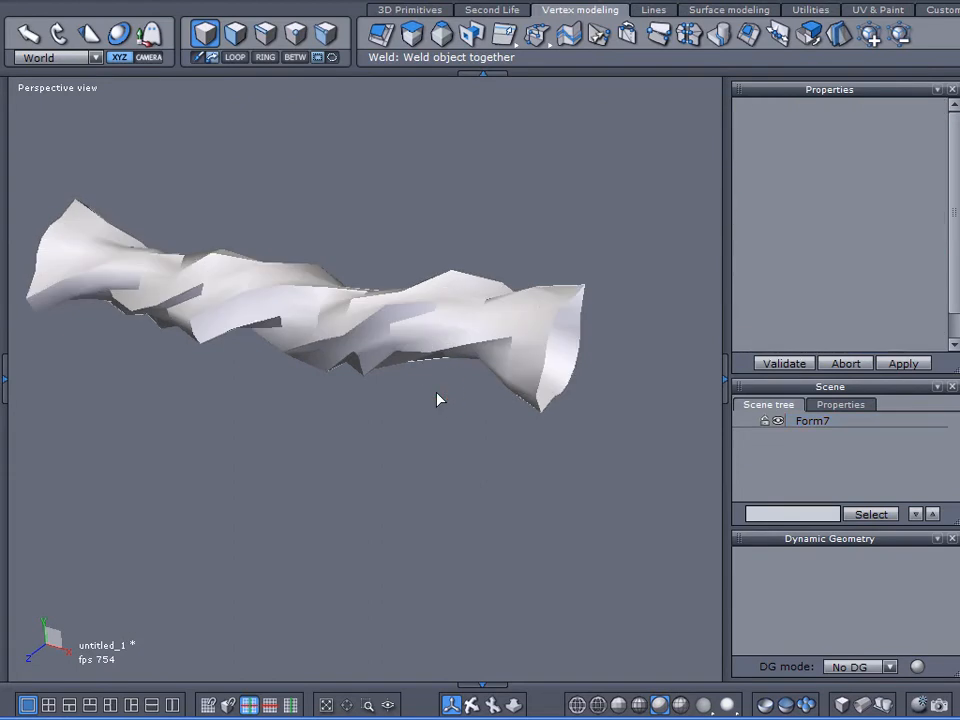
Select Form7 and start Sweep/Extrude on the tunnel's open end faces.
{"action": "left_click", "coordinate": [812, 421]}
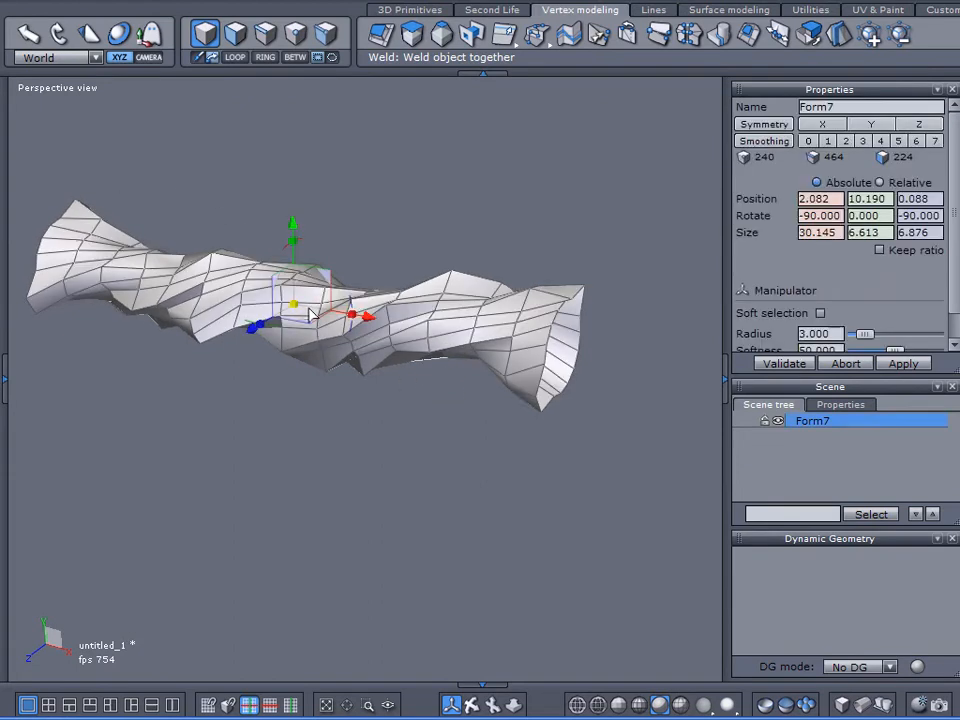
{"action": "mouse_move", "coordinate": [492, 290]}
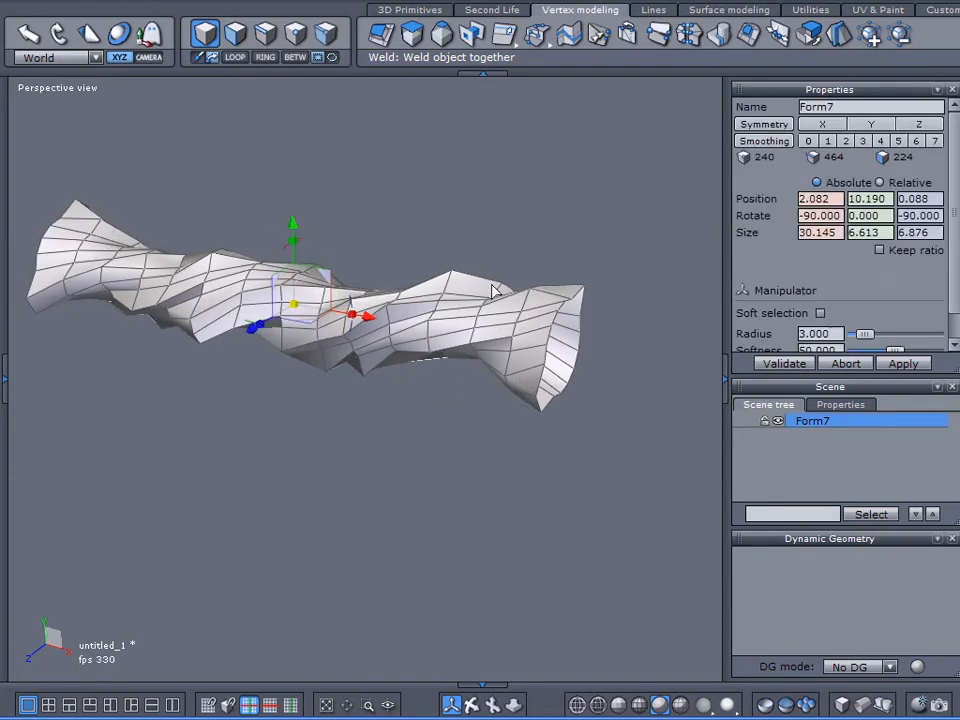
{"action": "mouse_move", "coordinate": [383, 394]}
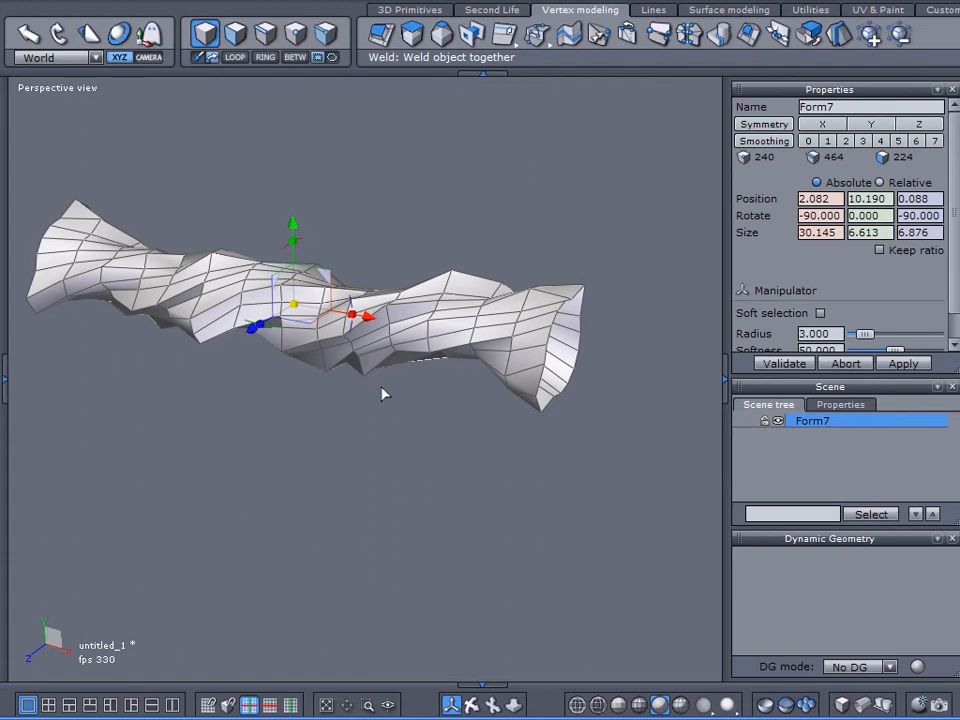
{"action": "mouse_move", "coordinate": [552, 382]}
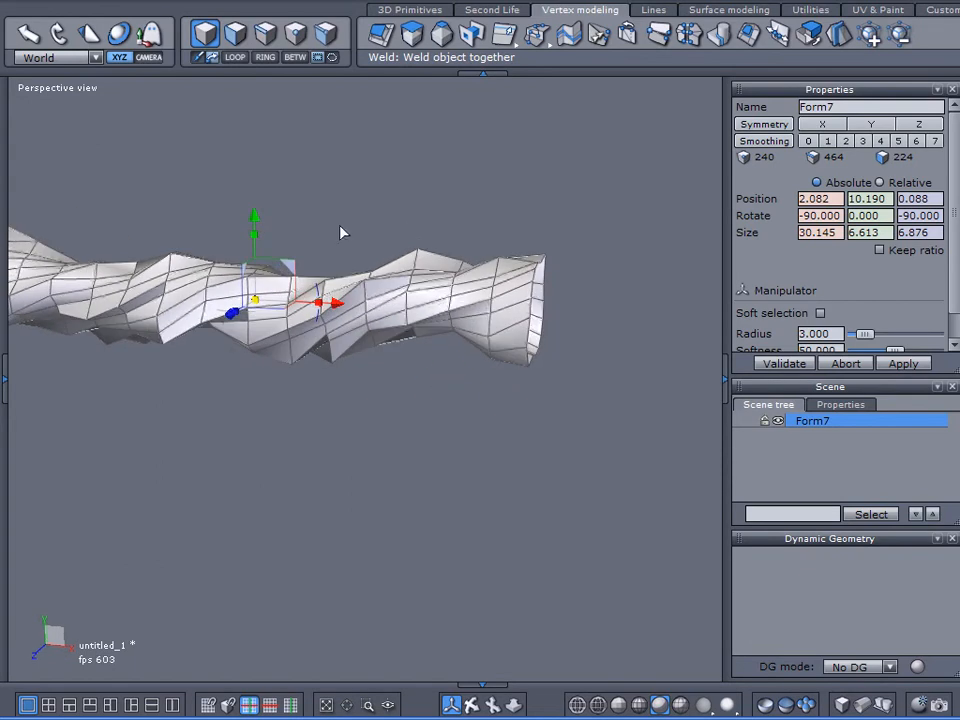
{"action": "mouse_move", "coordinate": [700, 47]}
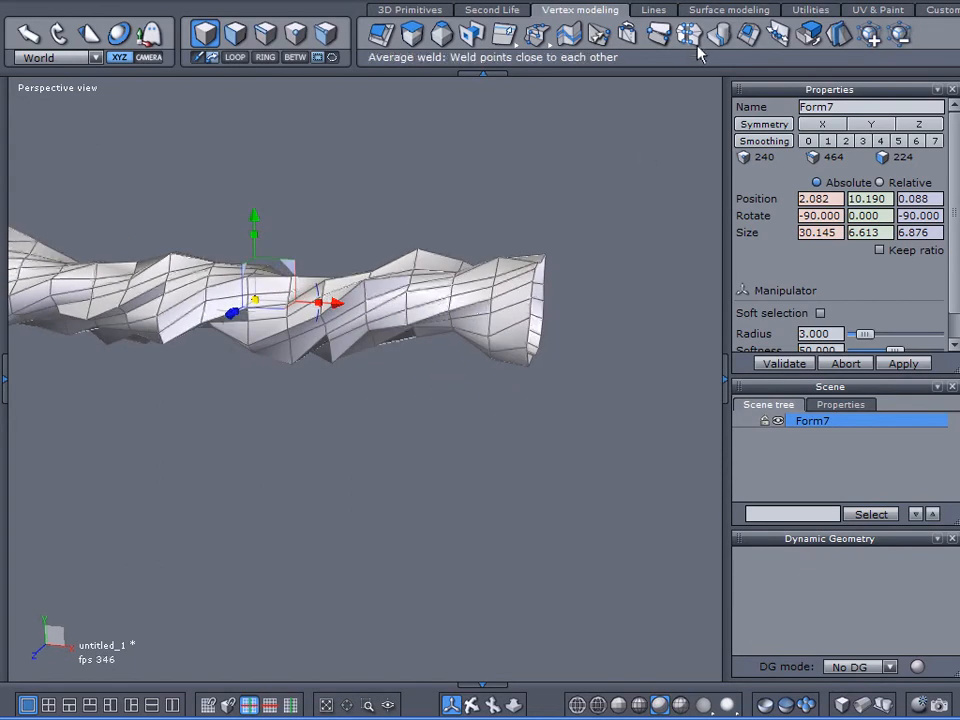
{"action": "left_click", "coordinate": [685, 40]}
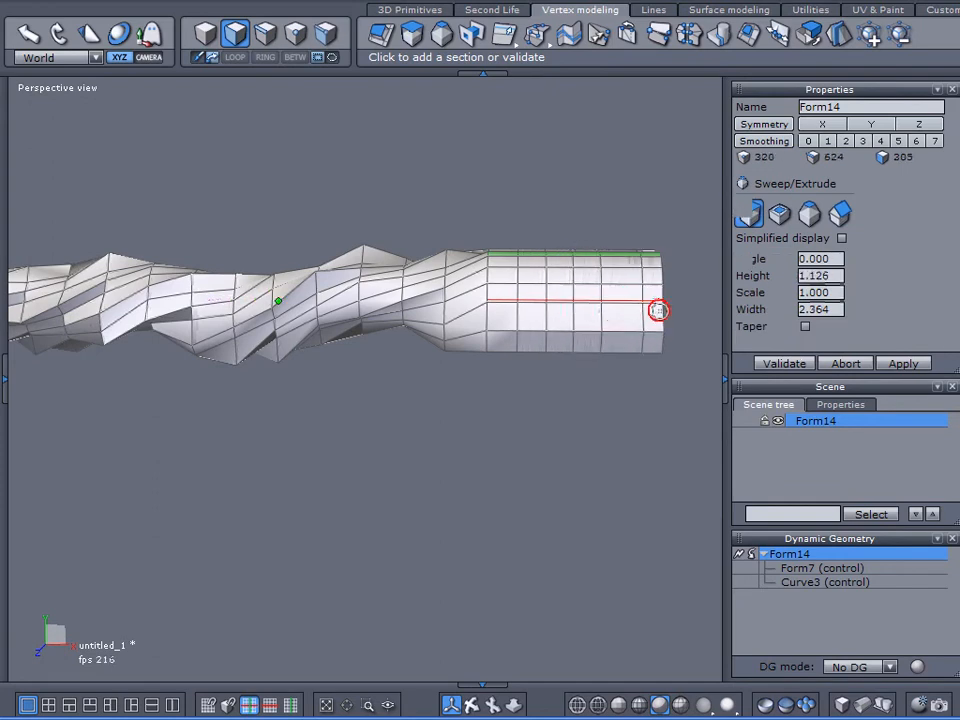
Drag the extrusion Height to about 3.1 and validate the straight end section.
{"action": "left_click_drag", "start_coordinate": [657, 310], "coordinate": [629, 301]}
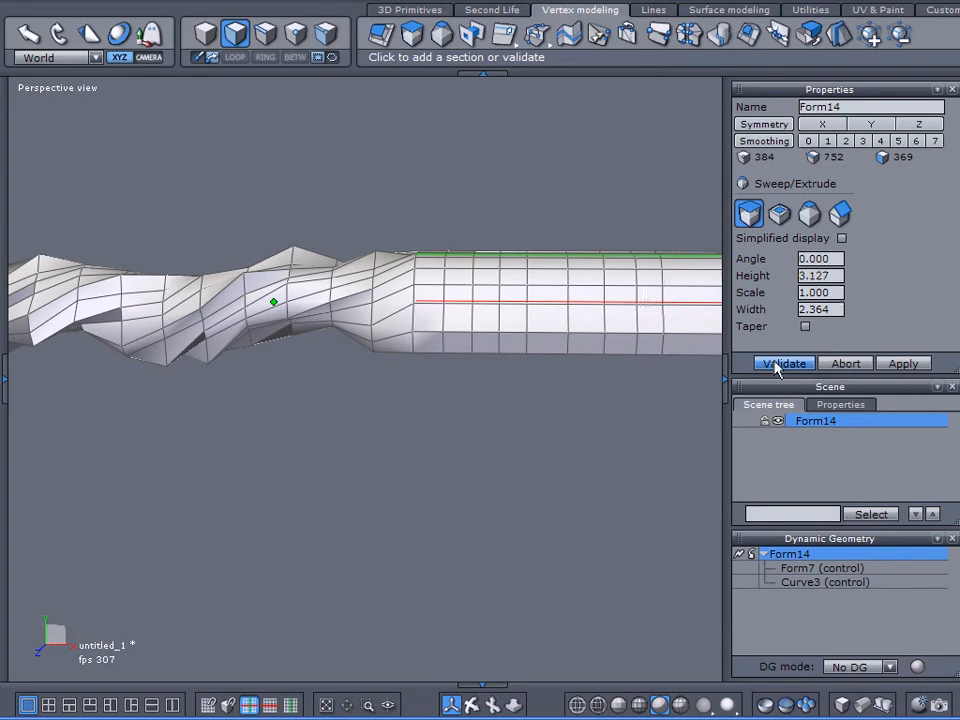
{"action": "left_click", "coordinate": [783, 362]}
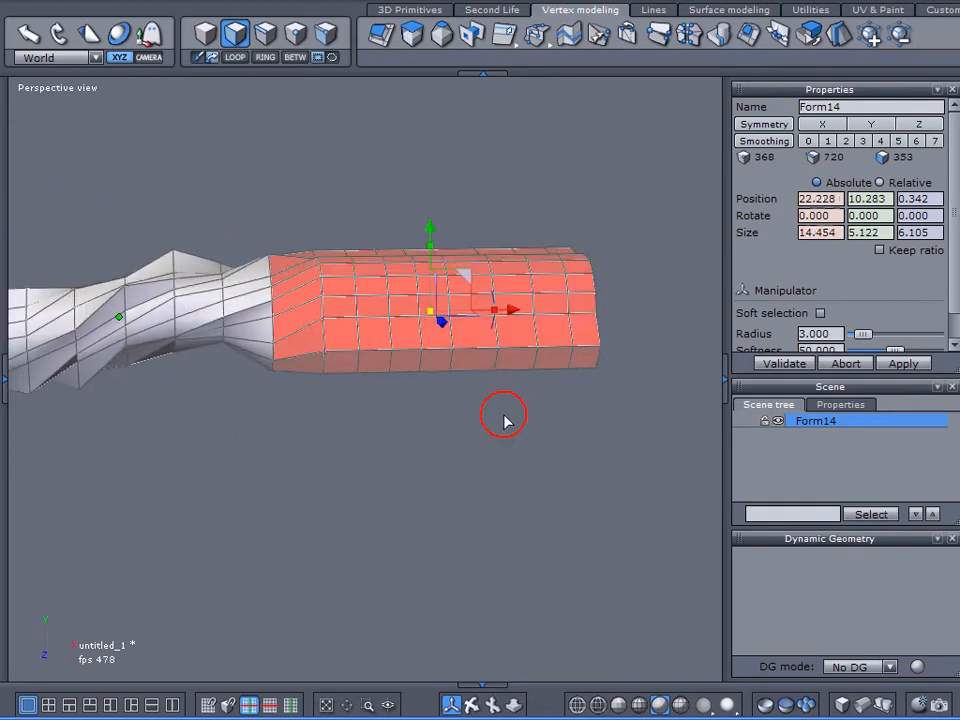
Scale up the end faces, then soft-scale and move the end ring outward into a rounded chamber.
{"action": "left_click_drag", "start_coordinate": [505, 415], "coordinate": [375, 320]}
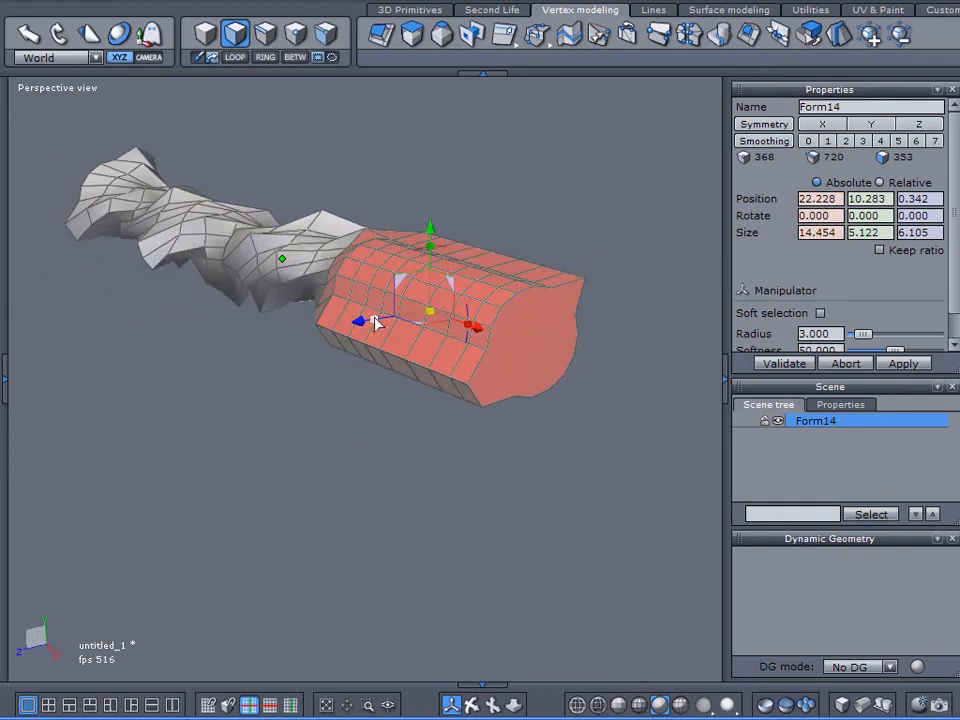
{"action": "left_click_drag", "start_coordinate": [430, 228], "coordinate": [430, 240]}
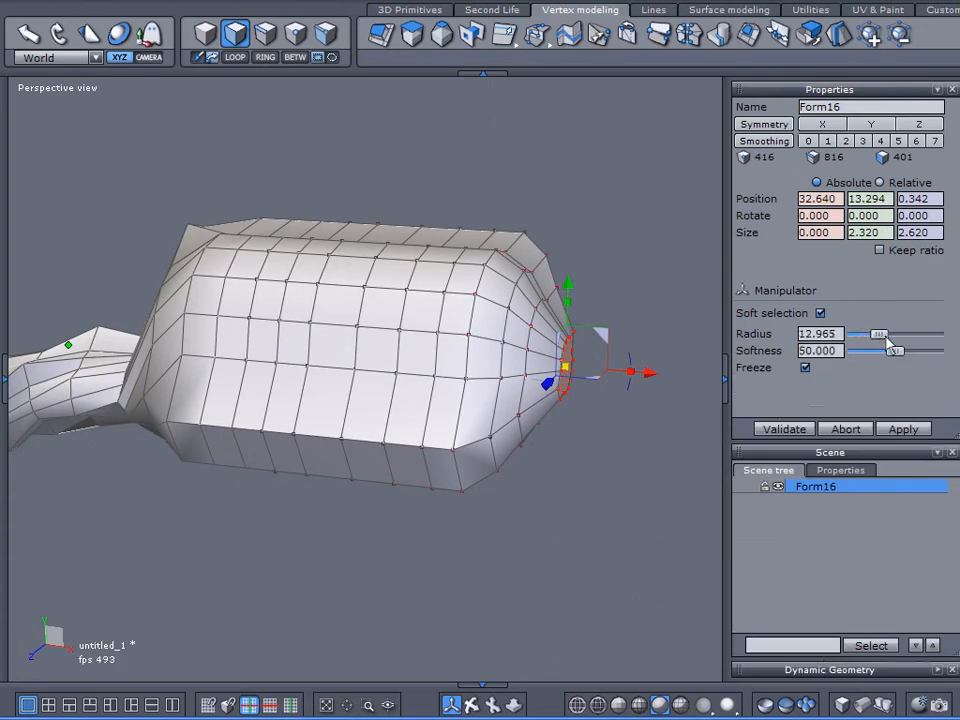
{"action": "left_click_drag", "start_coordinate": [878, 334], "coordinate": [890, 334]}
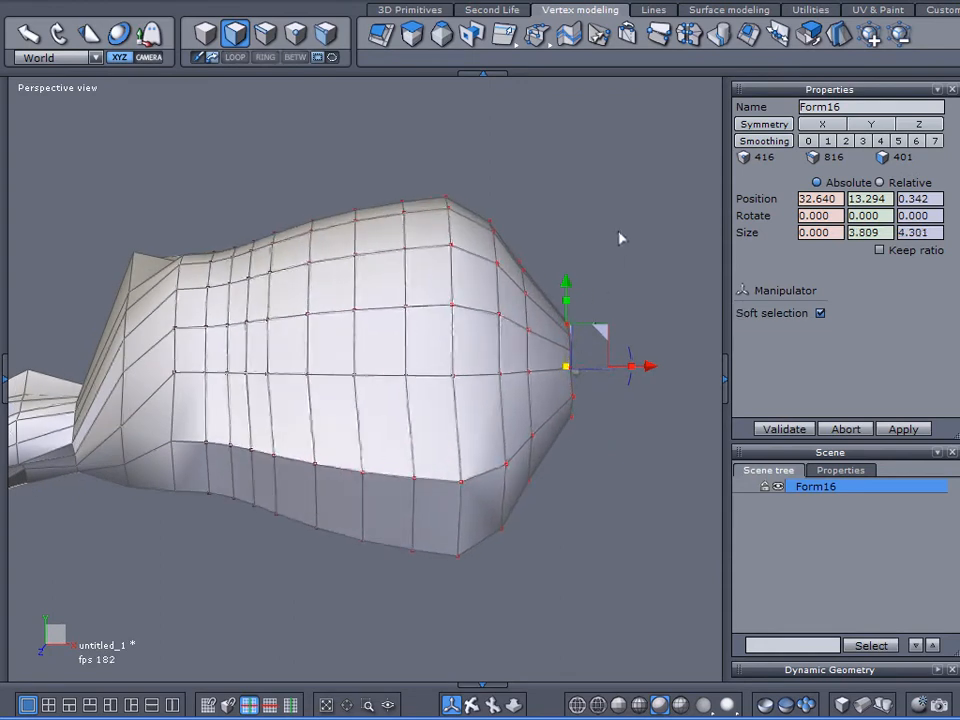
{"action": "left_click_drag", "start_coordinate": [648, 366], "coordinate": [650, 366]}
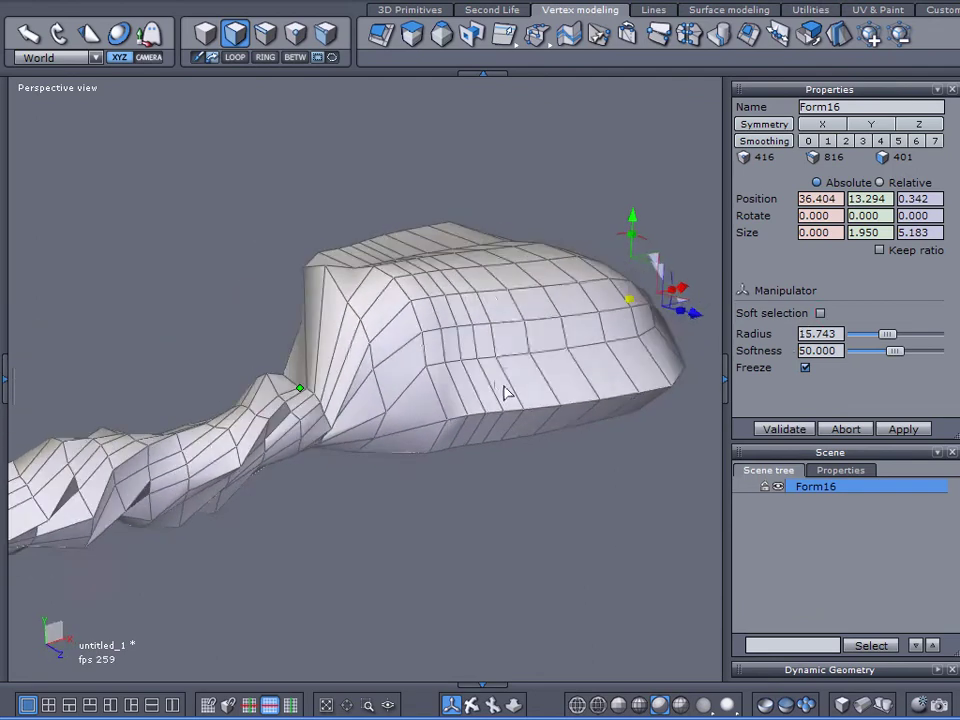
Smooth Form16's tunnel and chamber, then bring up the UV & Paint displacement brush.
{"action": "left_click", "coordinate": [827, 140]}
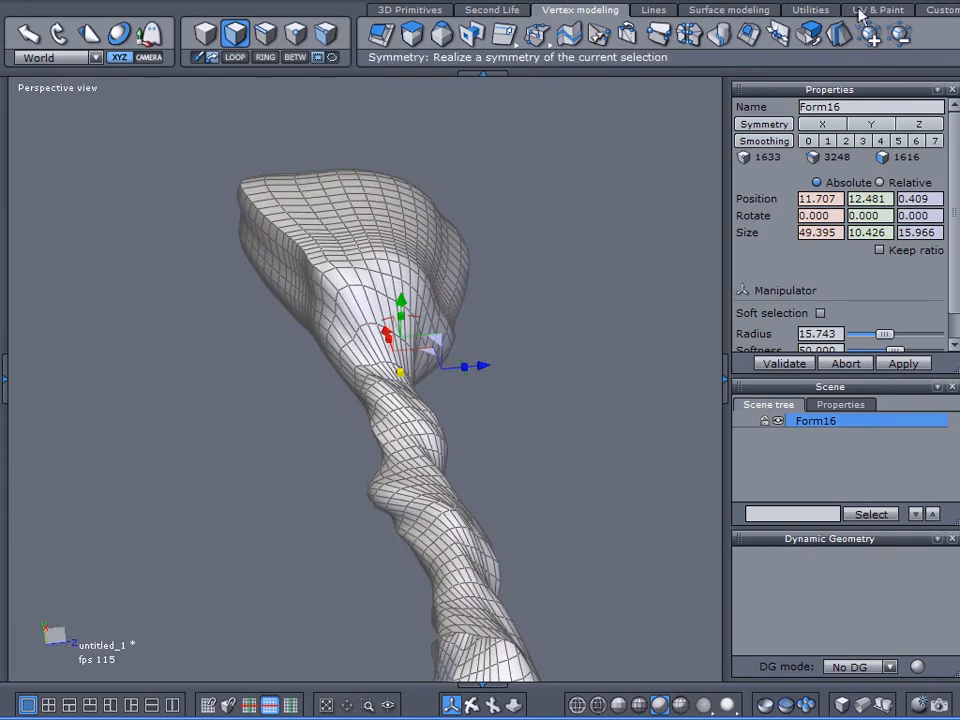
{"action": "left_click", "coordinate": [873, 8]}
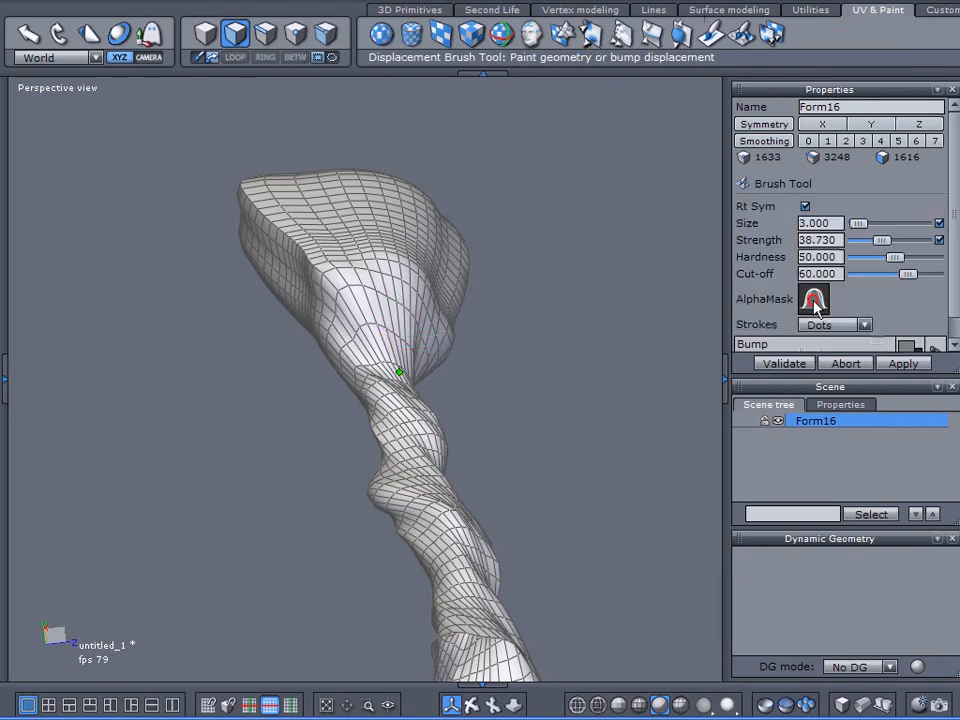
Set the brush to a rough AlphaMask, Smoothing 1, Size 14.286, and Displacement mode.
{"action": "left_click", "coordinate": [814, 298]}
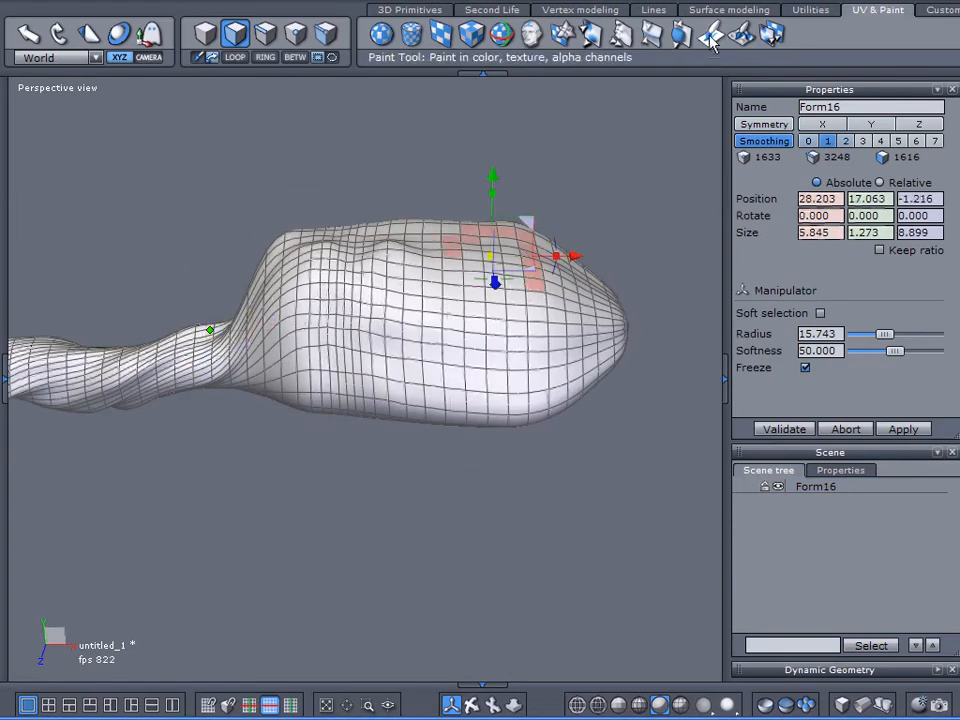
{"action": "left_click", "coordinate": [712, 40]}
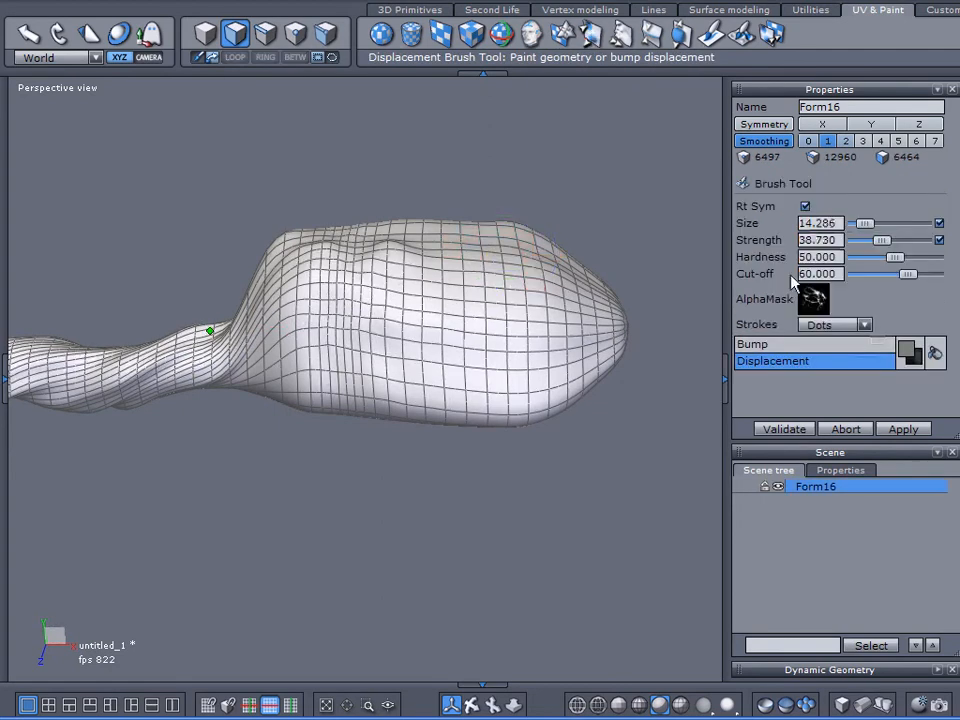
Paint raised displacement lumps across the top of the chamber surface.
{"action": "left_click", "coordinate": [814, 299]}
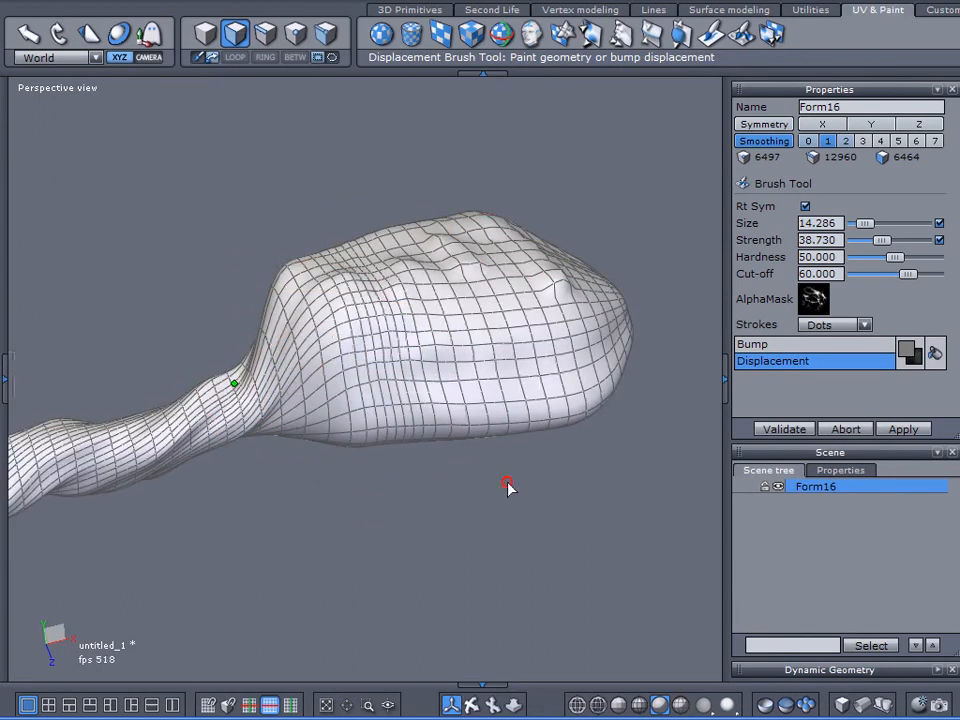
{"action": "left_click", "coordinate": [292, 318]}
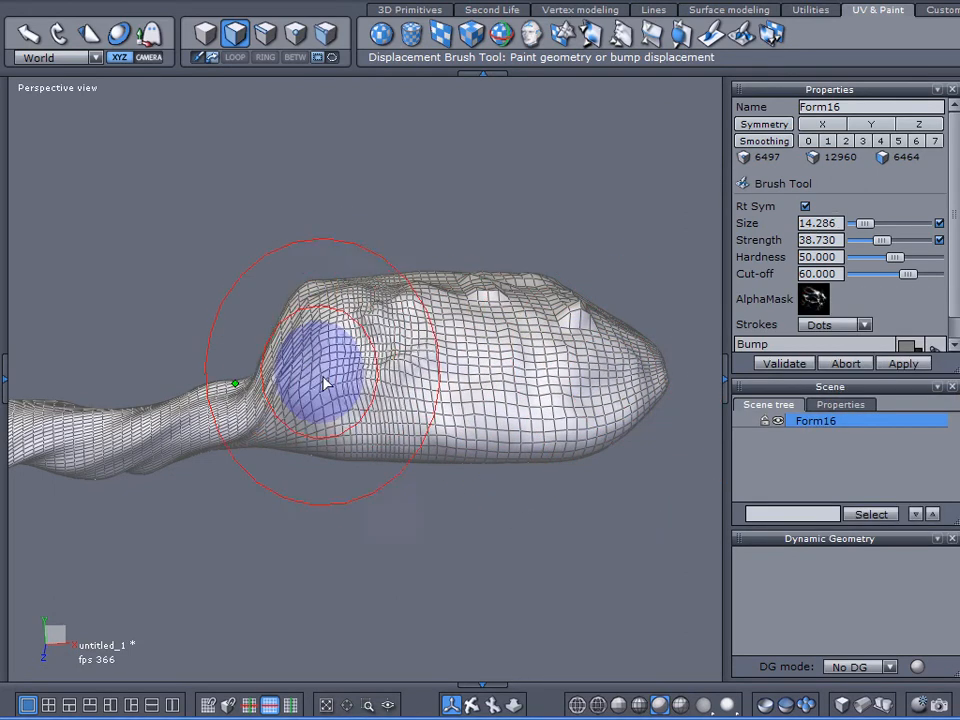
Paint bump displacement over the chamber walls, its side, and along the twisted tunnel.
{"action": "left_click_drag", "start_coordinate": [325, 385], "coordinate": [255, 365]}
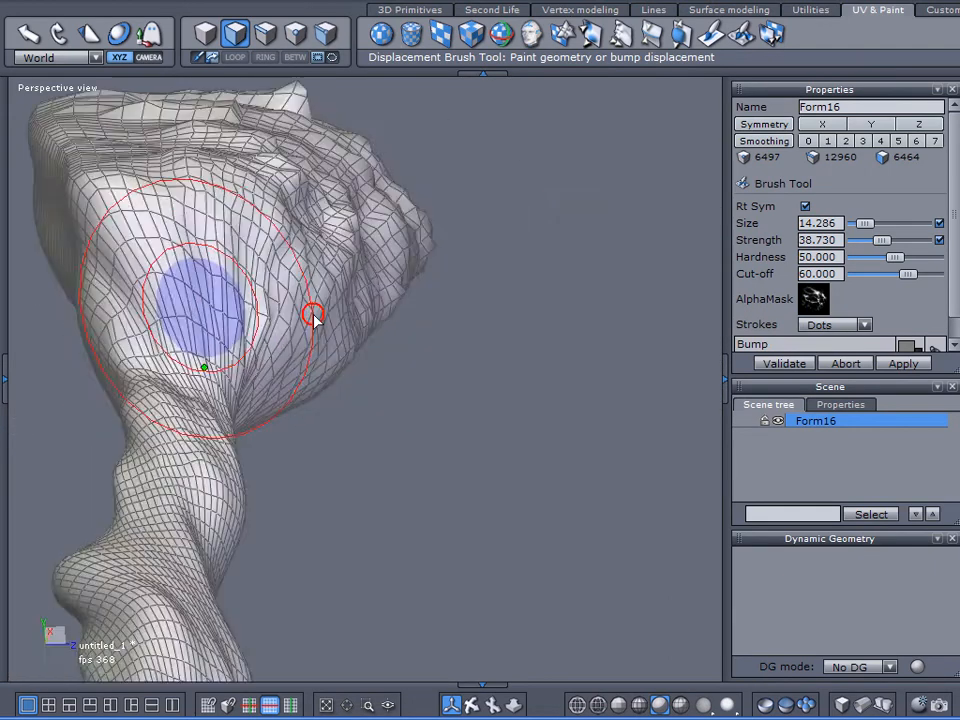
{"action": "left_click_drag", "start_coordinate": [315, 320], "coordinate": [87, 158]}
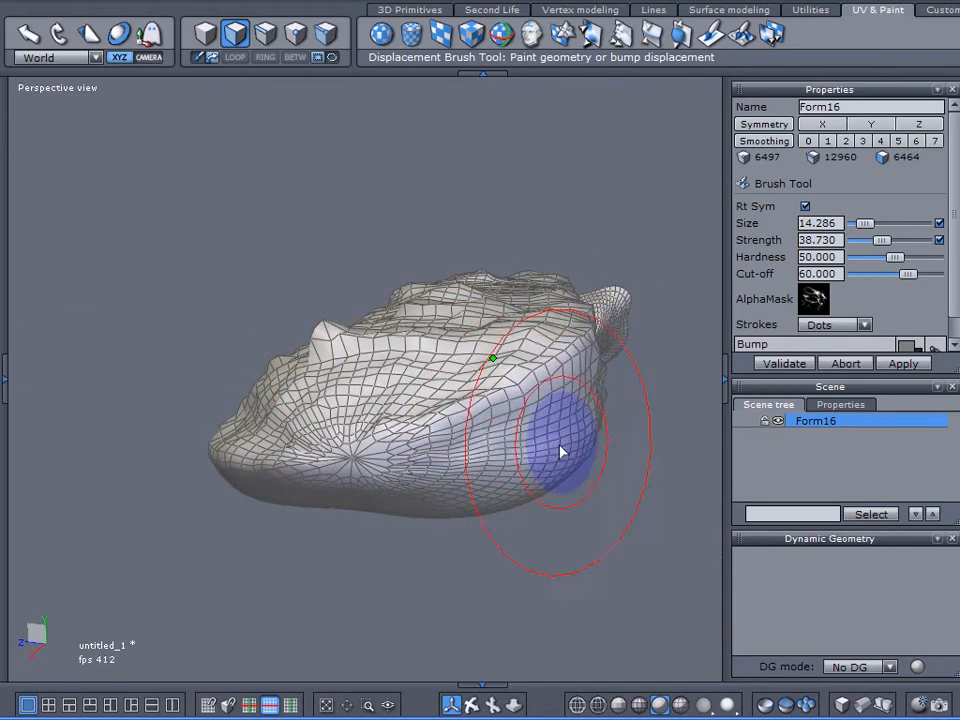
{"action": "left_click_drag", "start_coordinate": [560, 452], "coordinate": [538, 348]}
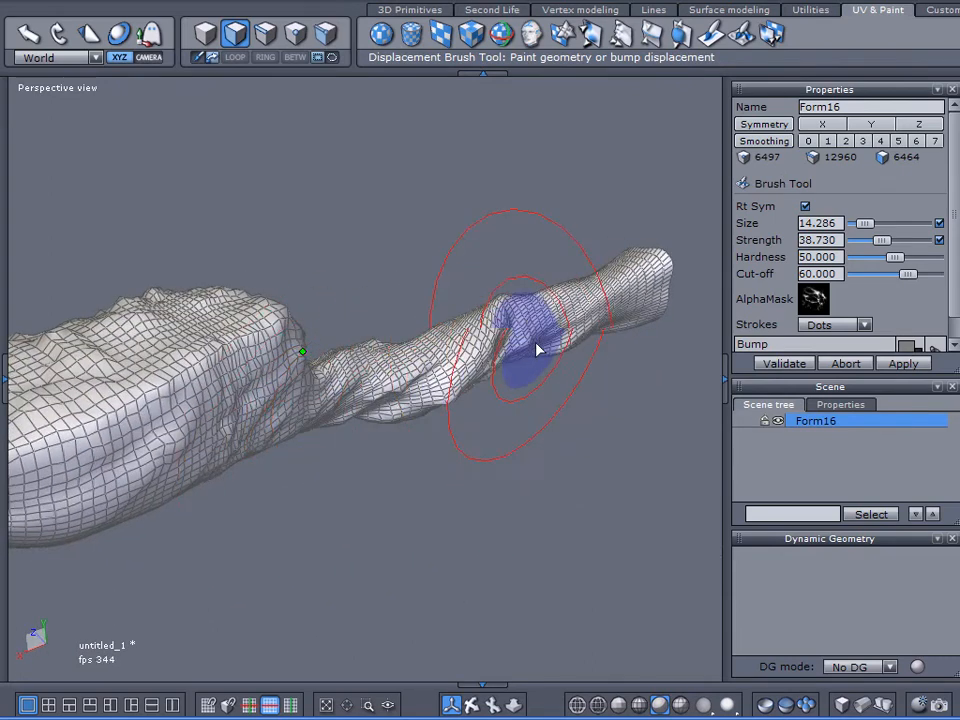
{"action": "left_click_drag", "start_coordinate": [537, 349], "coordinate": [590, 372]}
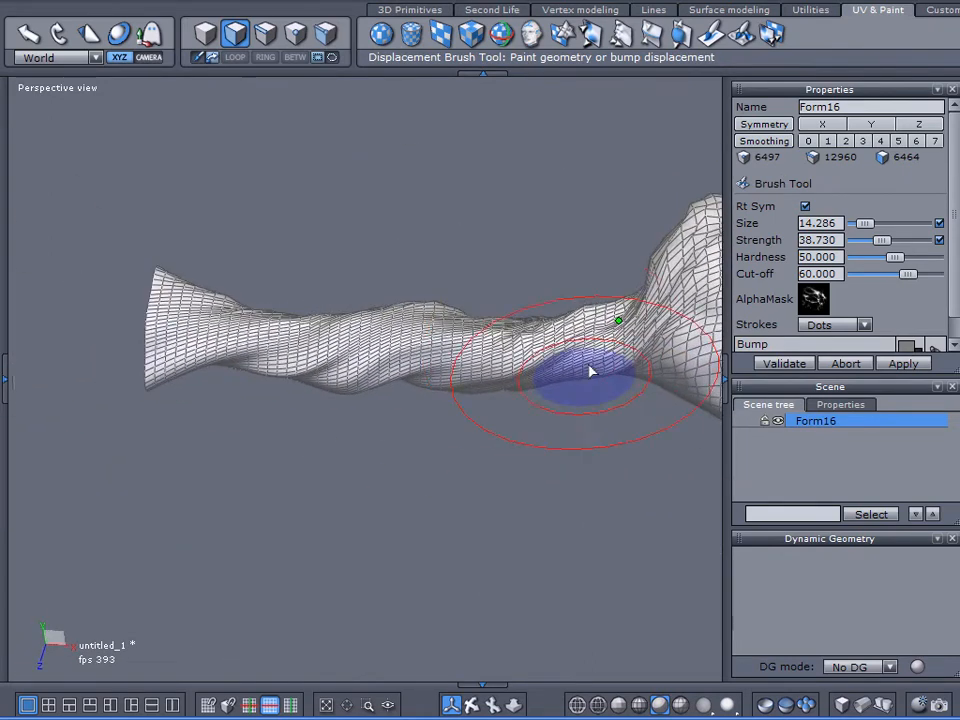
{"action": "left_click_drag", "start_coordinate": [590, 372], "coordinate": [500, 385]}
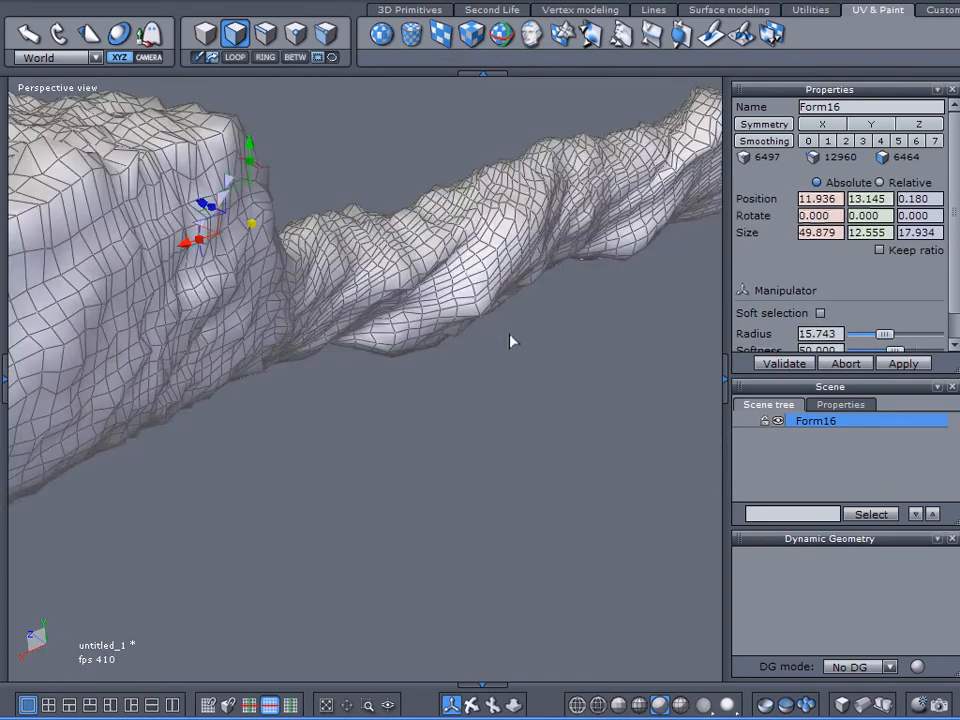
Orbit the view and swing in close to the chamber surface.
{"action": "left_click_drag", "start_coordinate": [510, 341], "coordinate": [330, 430]}
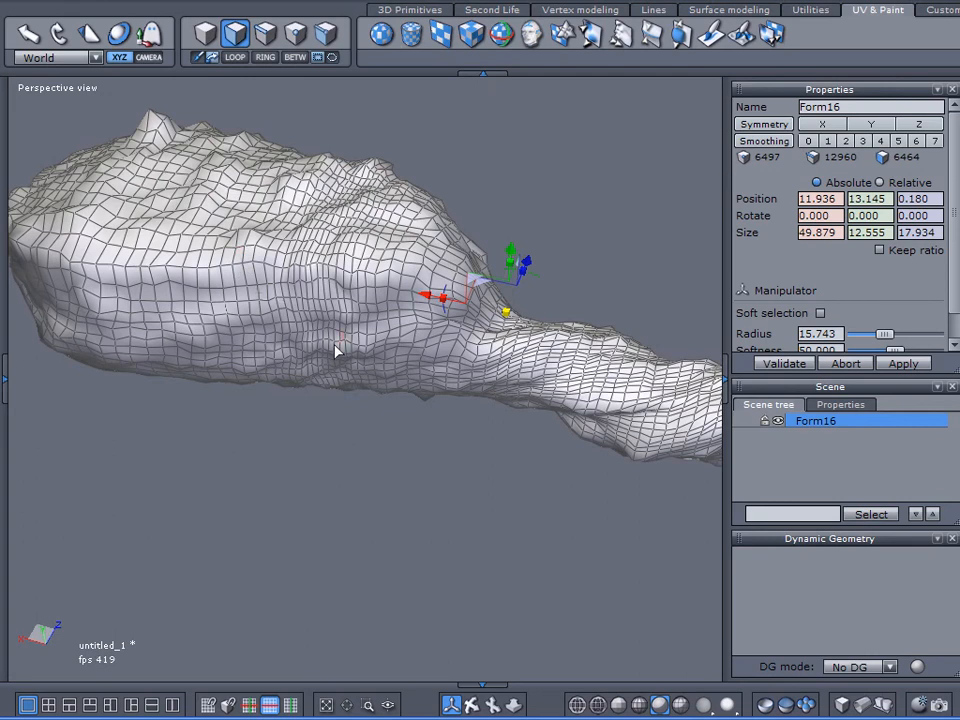
{"action": "mouse_move", "coordinate": [862, 172]}
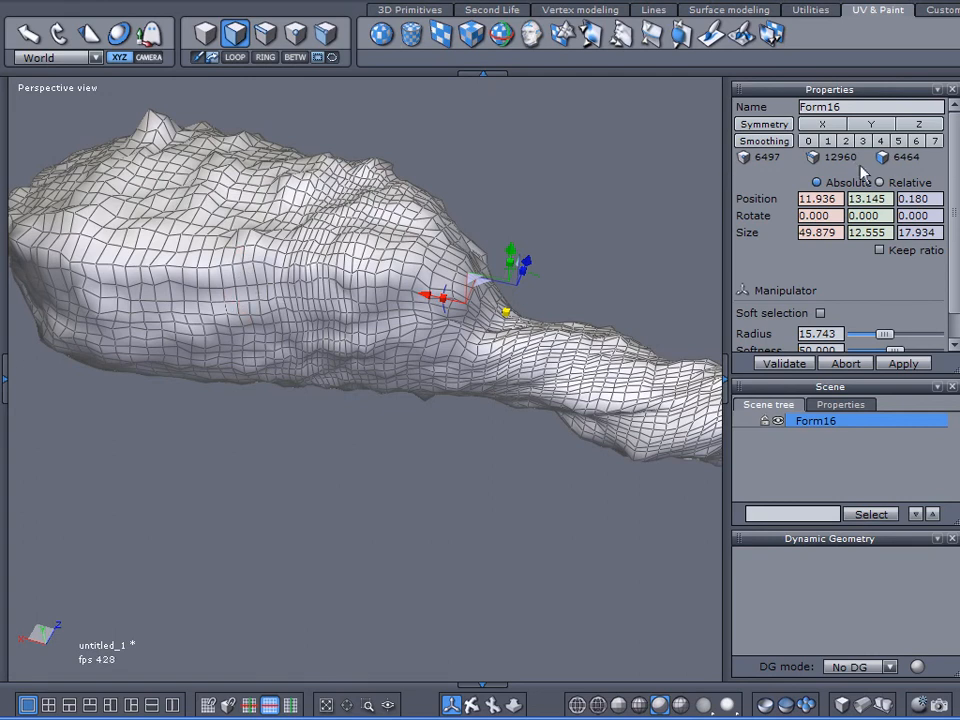
{"action": "mouse_move", "coordinate": [415, 315]}
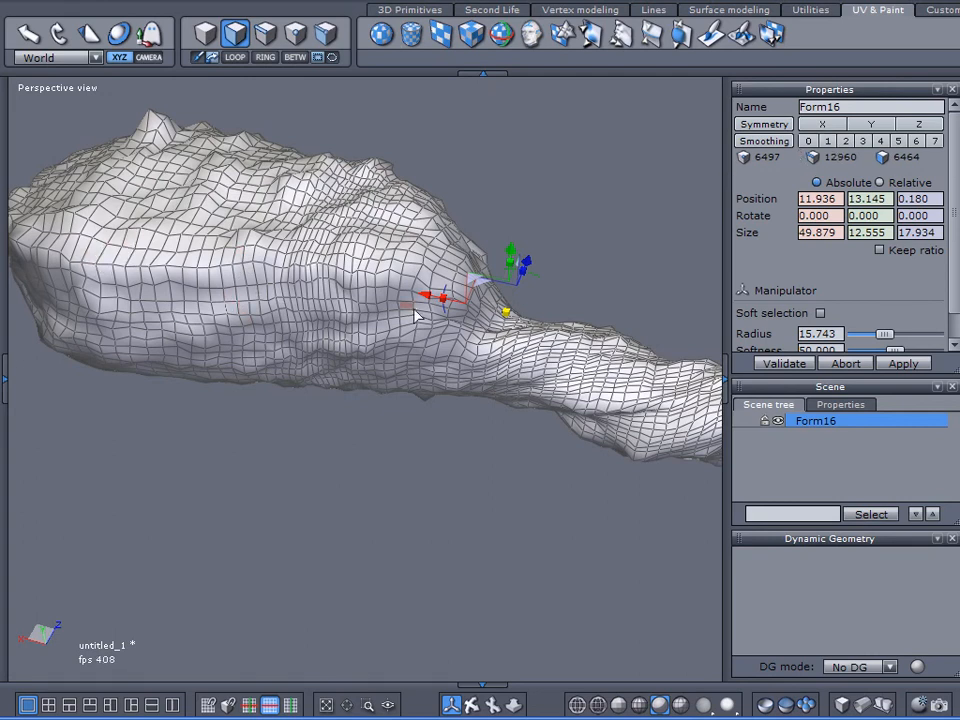
{"action": "left_click_drag", "start_coordinate": [417, 315], "coordinate": [363, 338]}
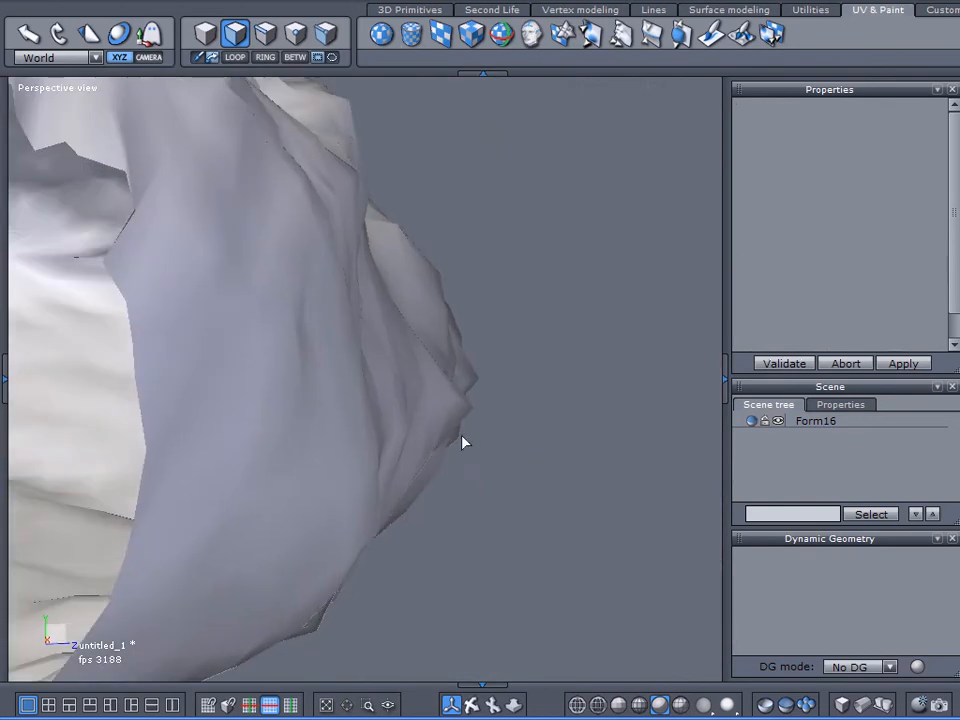
{"action": "left_click_drag", "start_coordinate": [465, 443], "coordinate": [470, 384]}
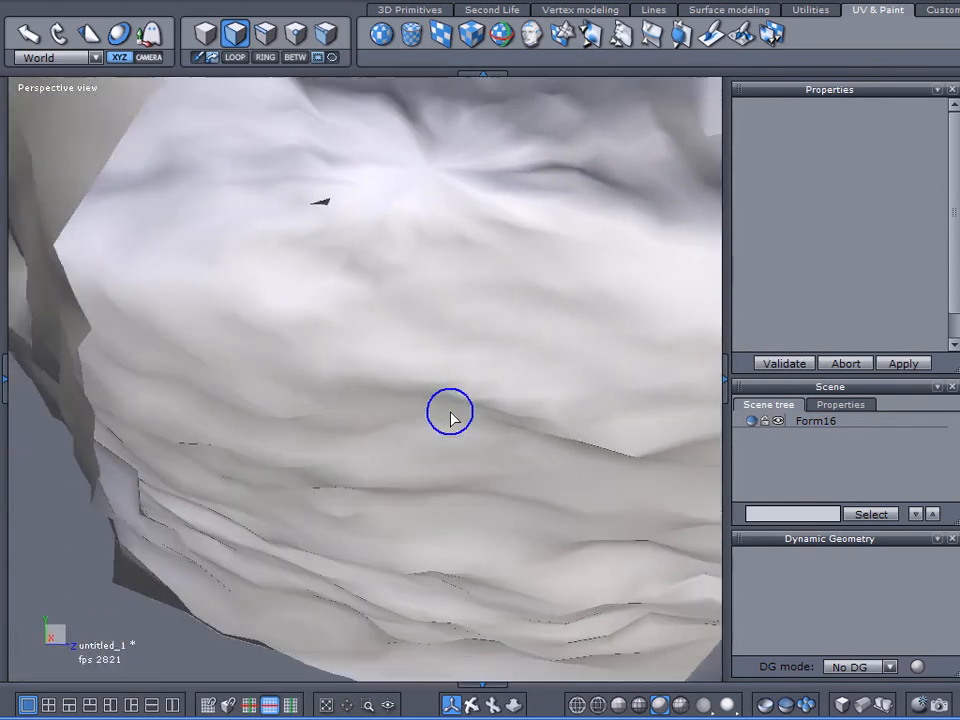
{"action": "left_click_drag", "start_coordinate": [450, 415], "coordinate": [325, 370]}
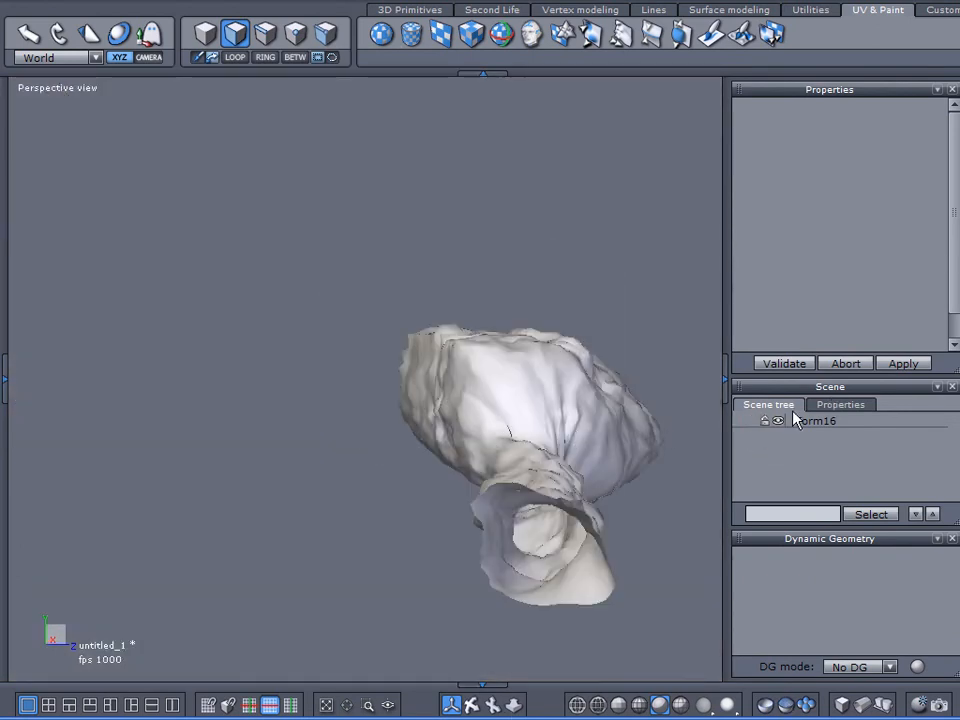
{"action": "left_click", "coordinate": [815, 421]}
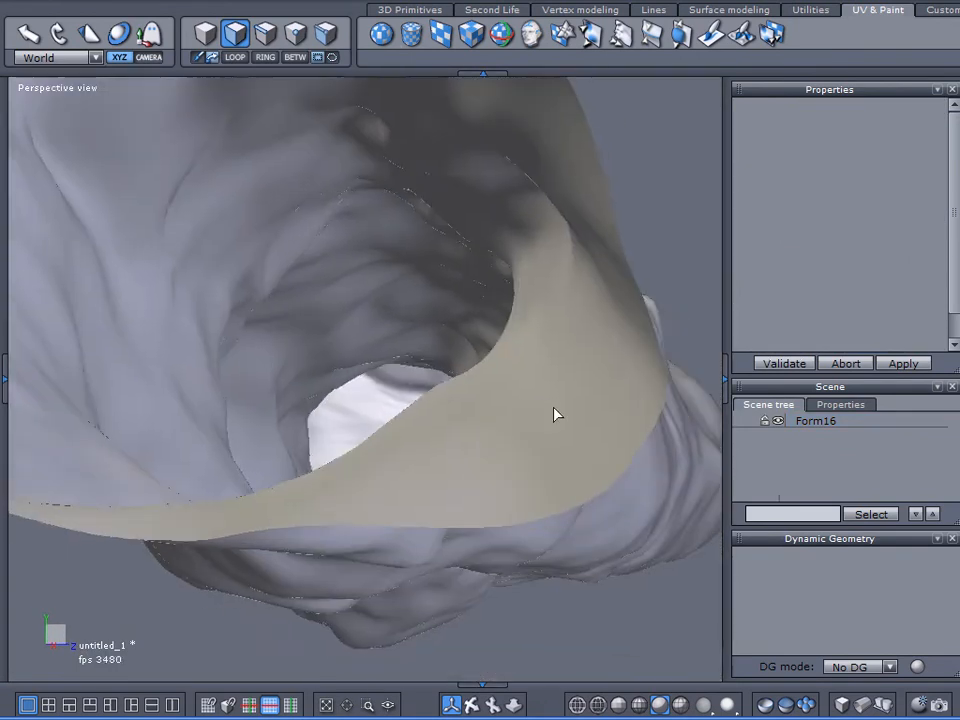
{"action": "left_click_drag", "start_coordinate": [558, 415], "coordinate": [420, 620]}
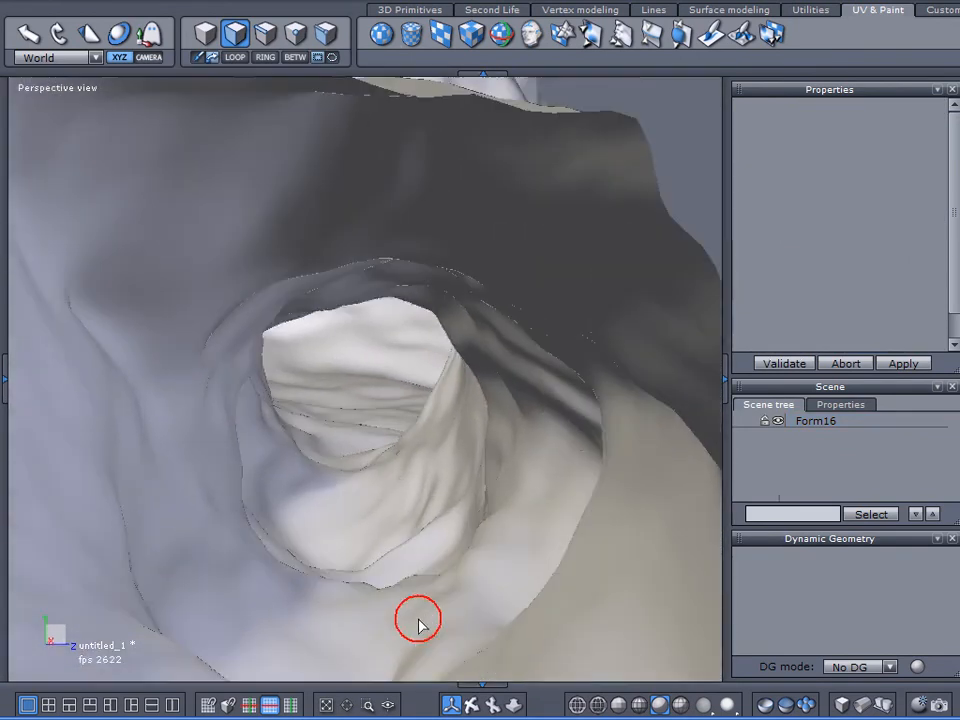
{"action": "left_click_drag", "start_coordinate": [418, 620], "coordinate": [221, 507]}
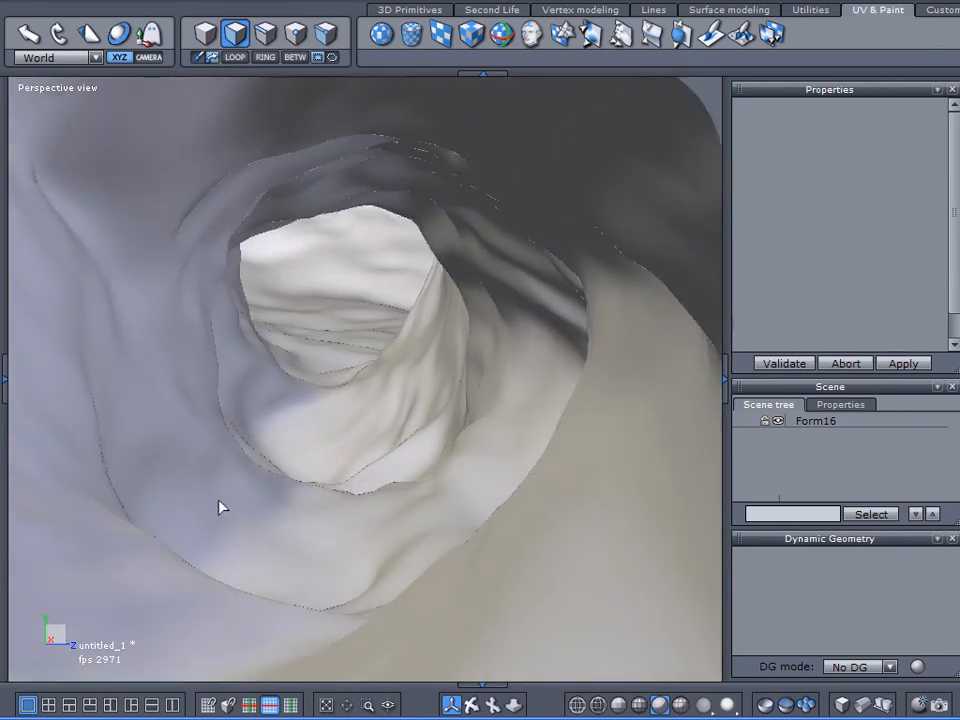
{"action": "mouse_move", "coordinate": [298, 519]}
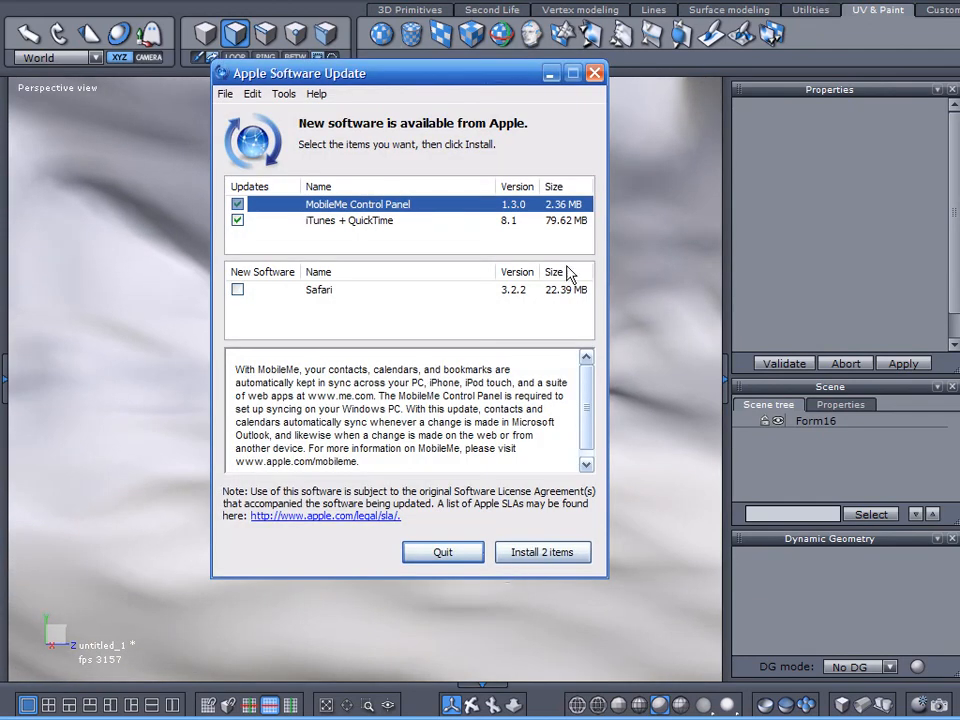
Quit the Apple Software Update window, installing no updates.
{"action": "left_click", "coordinate": [593, 73]}
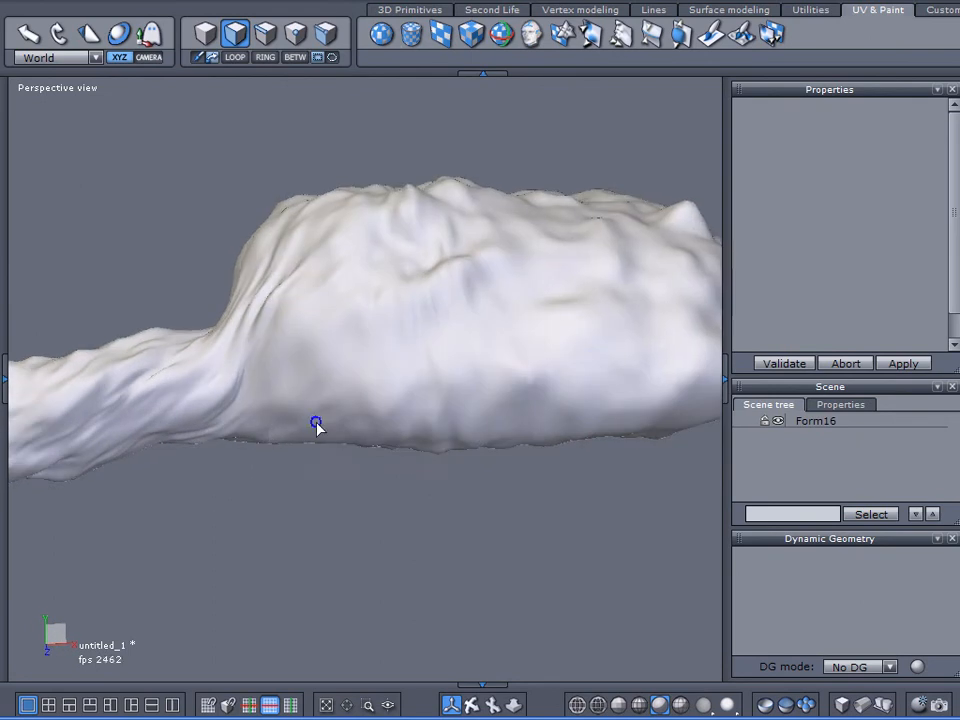
{"action": "left_click_drag", "start_coordinate": [316, 422], "coordinate": [221, 427]}
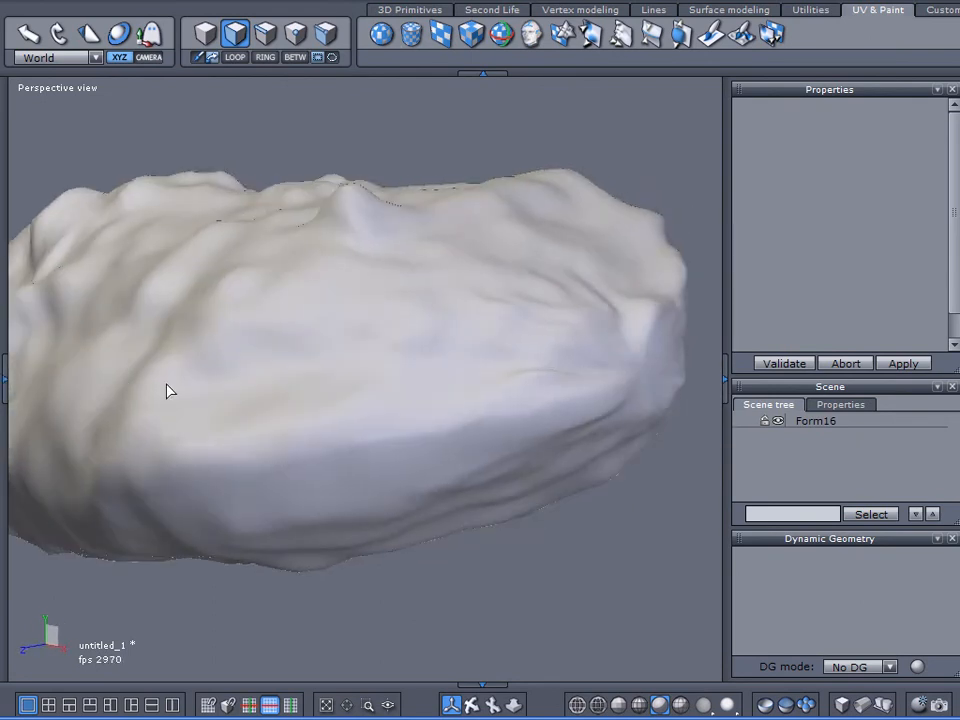
{"action": "left_click_drag", "start_coordinate": [170, 390], "coordinate": [420, 367]}
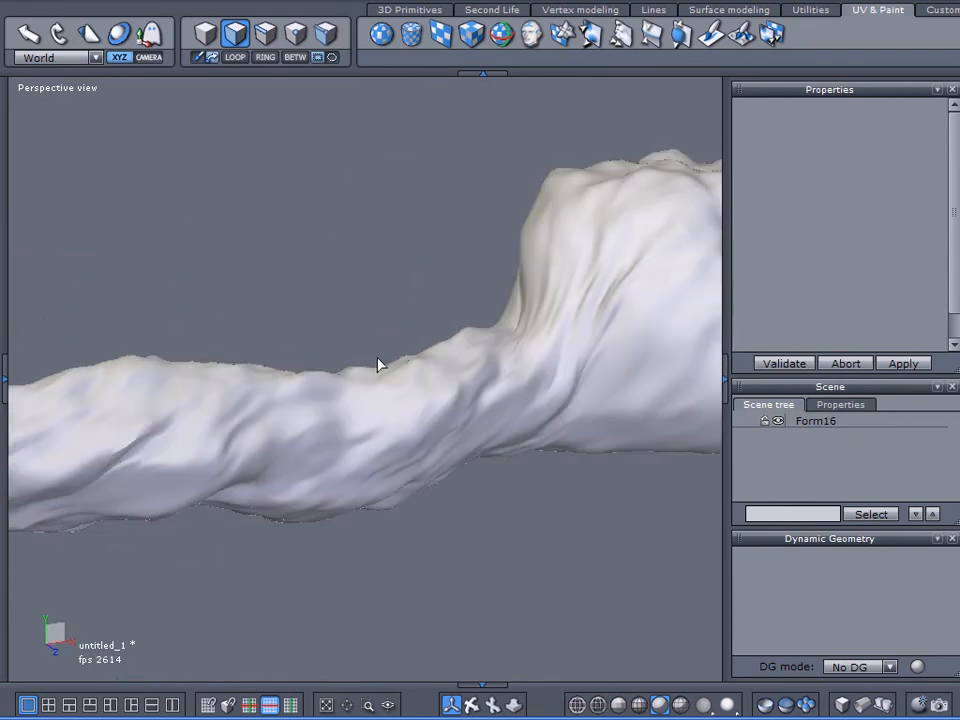
{"action": "left_click_drag", "start_coordinate": [380, 364], "coordinate": [166, 430]}
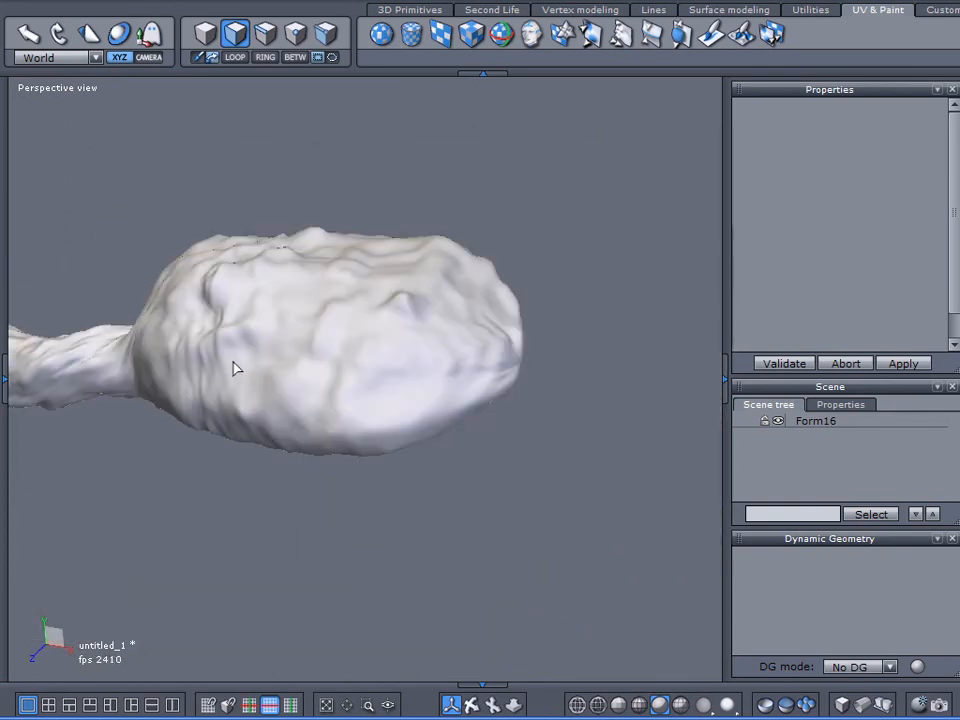
{"action": "mouse_move", "coordinate": [310, 372]}
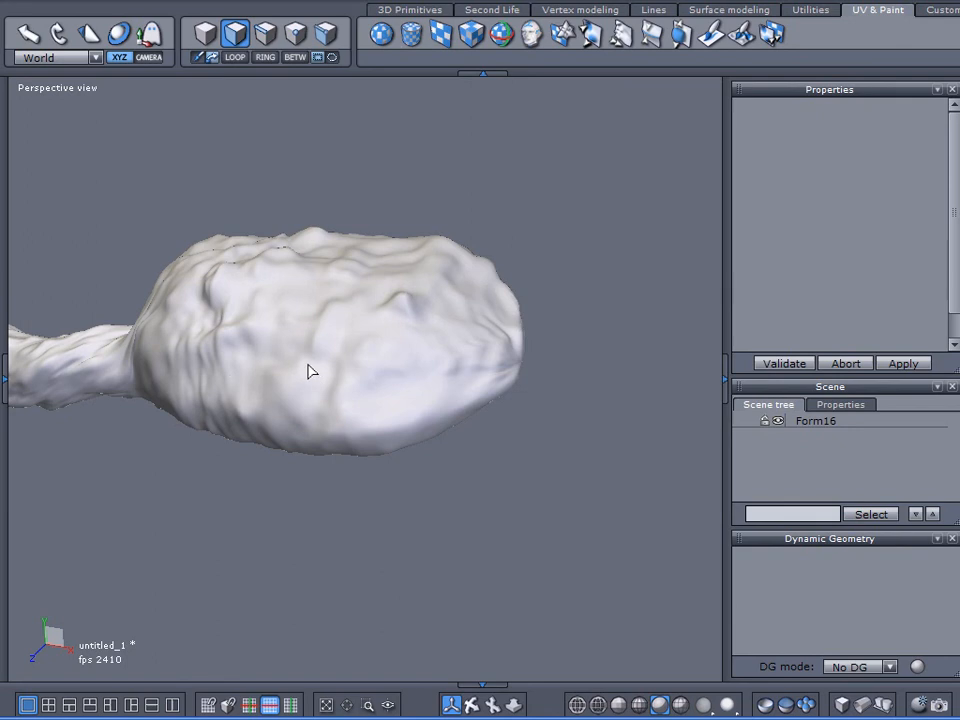
{"action": "mouse_move", "coordinate": [290, 406]}
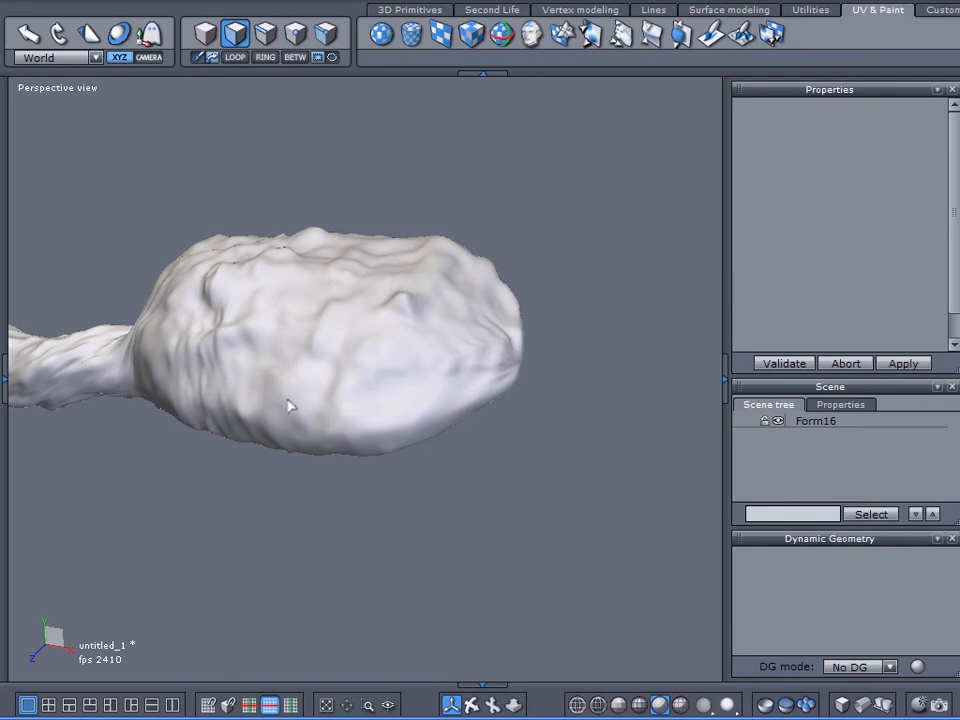
{"action": "mouse_move", "coordinate": [178, 616]}
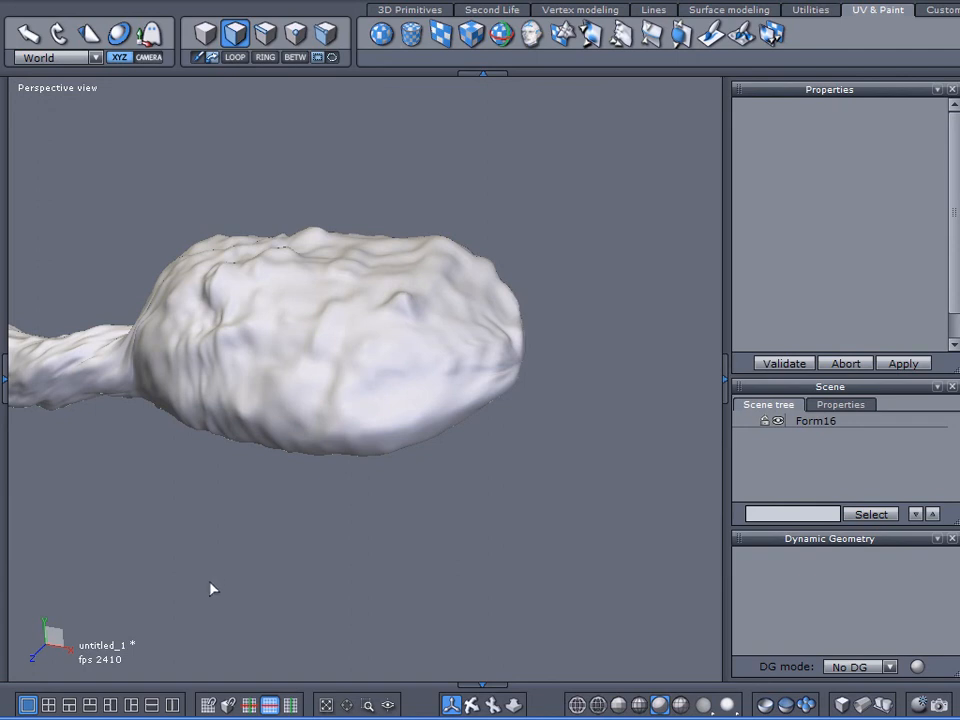
{"action": "mouse_move", "coordinate": [216, 616]}
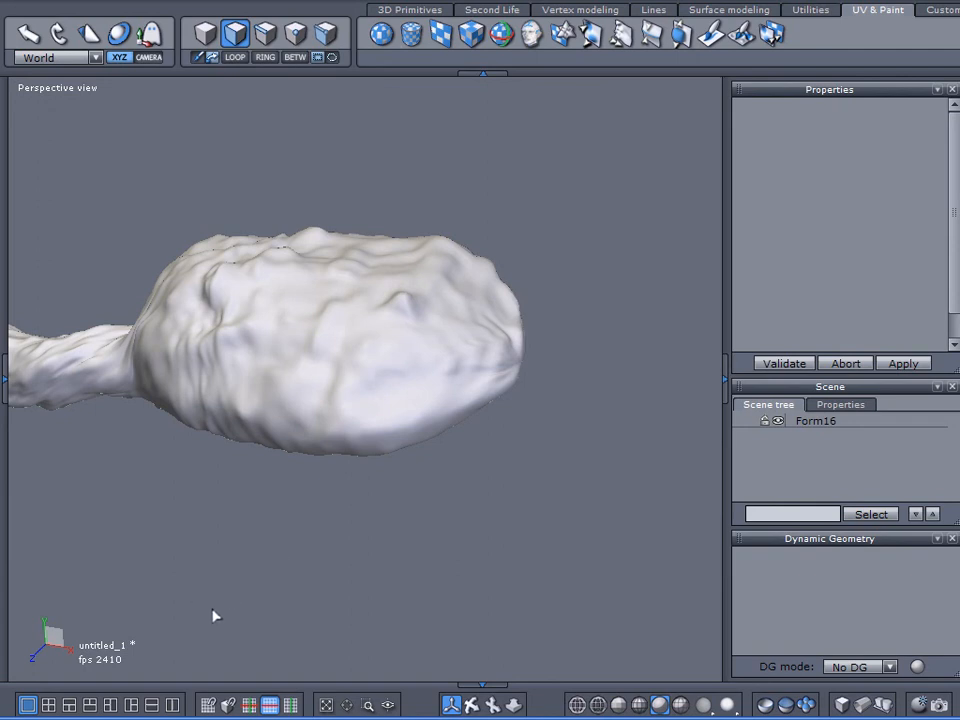